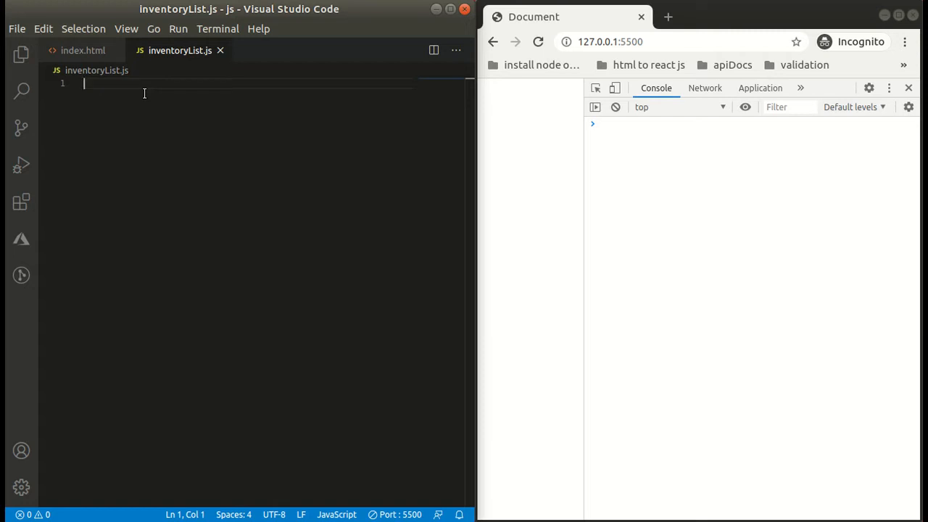
# Step: Write function inventoryList() whose body declares let arr = []
pyautogui.write('function inv')
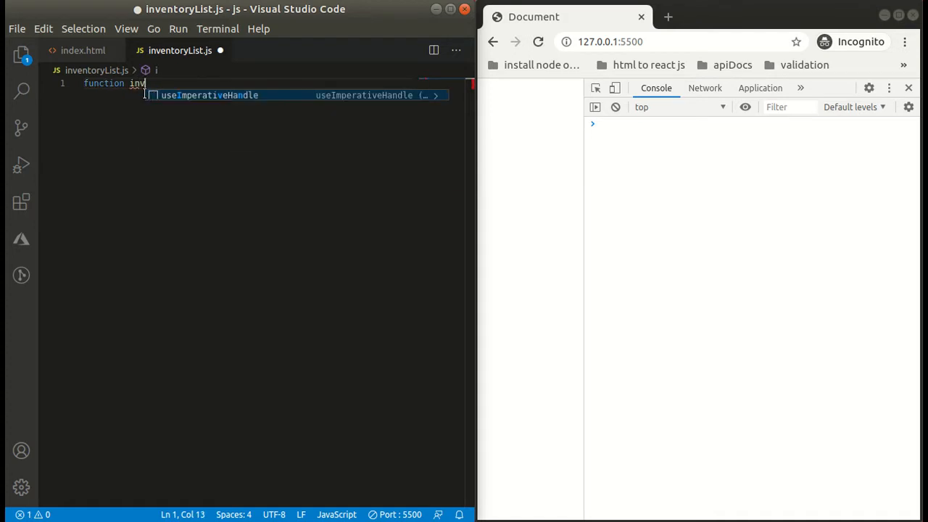
pyautogui.write('ent')
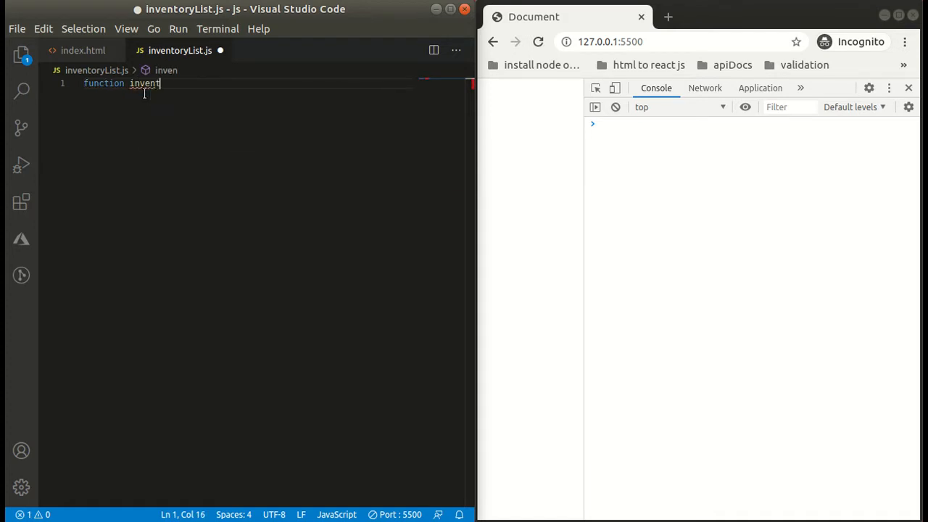
pyautogui.write('oryL')
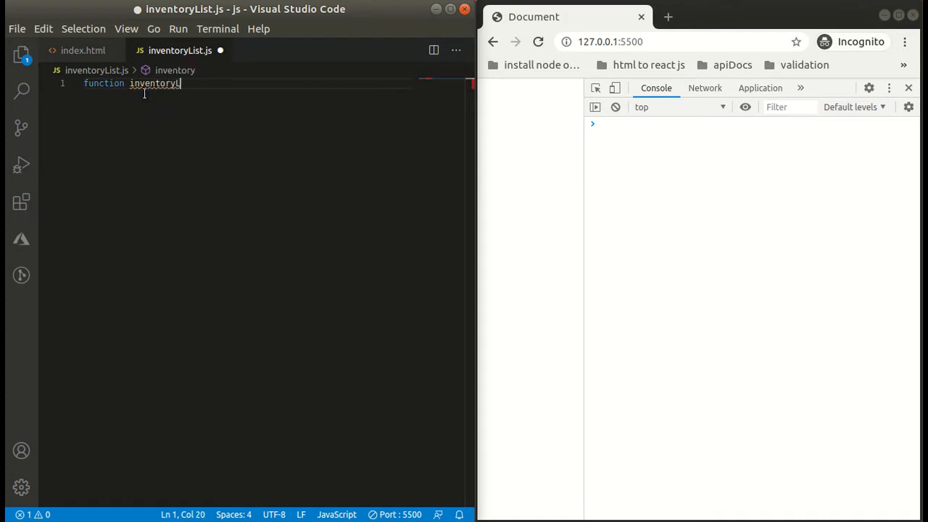
pyautogui.write('List(){')
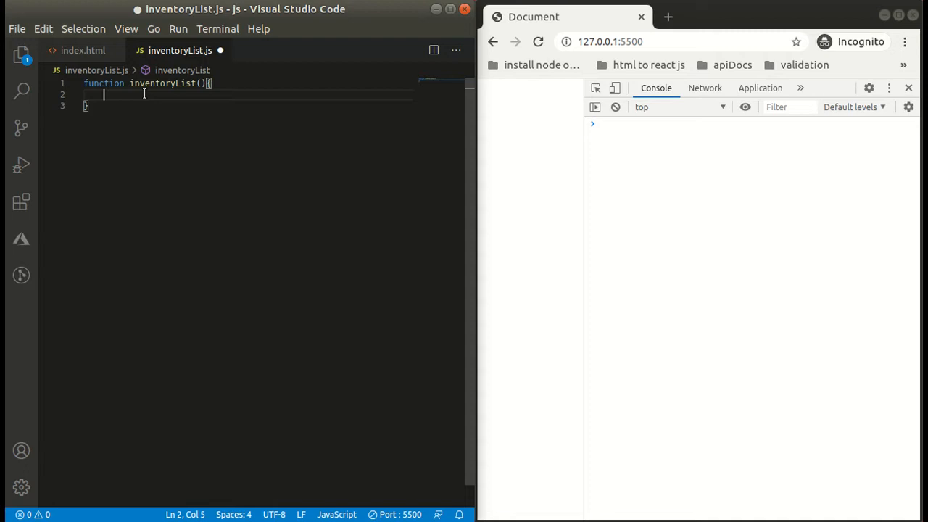
pyautogui.write('let')
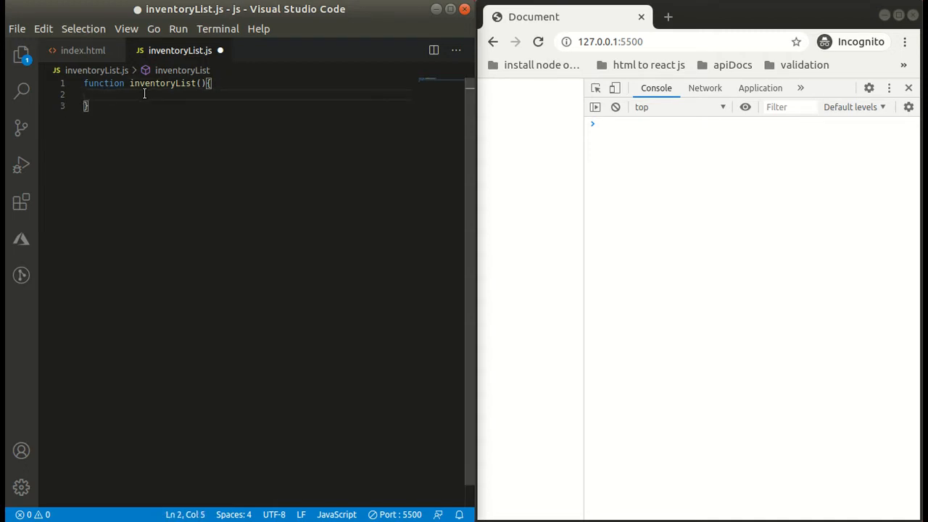
pyautogui.write('let arr = [];')
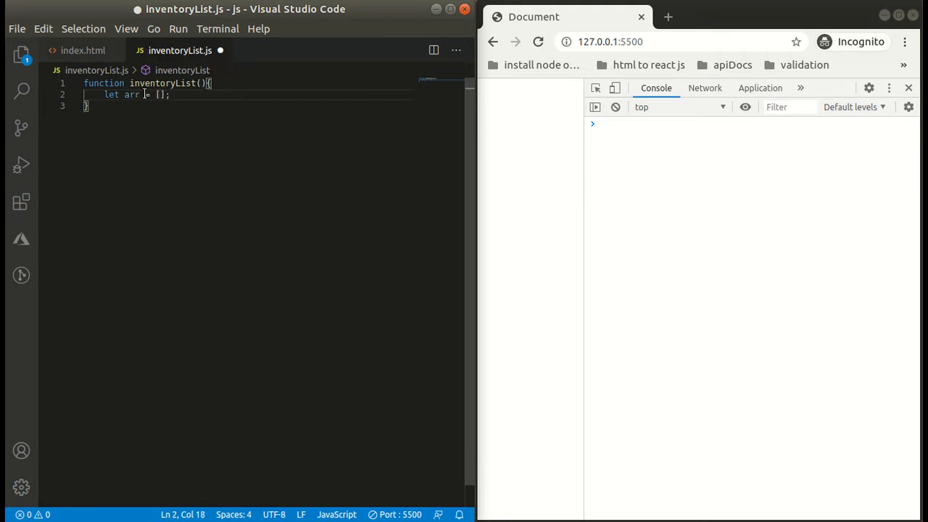
# Step: Write add(name) that pushes name onto arr when arr.indexOf(name) === -1
pyautogui.write('function a')
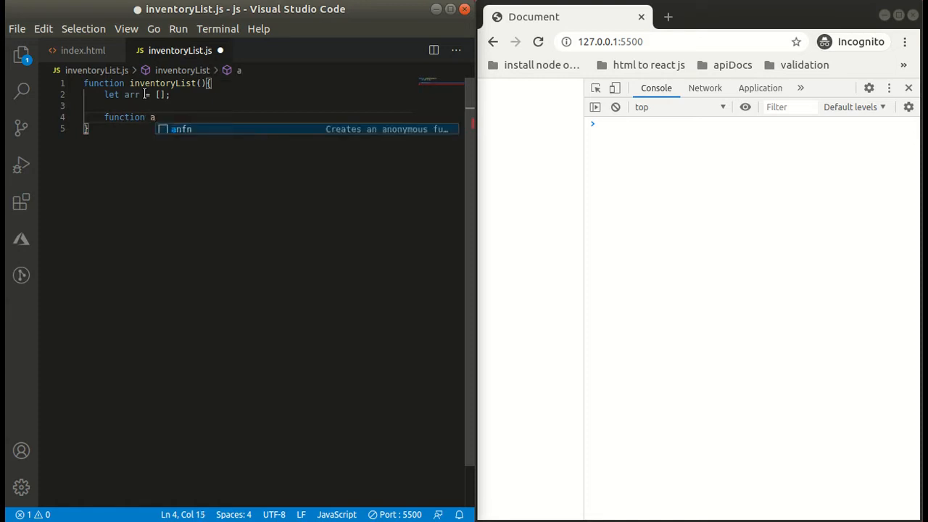
pyautogui.write('dd')
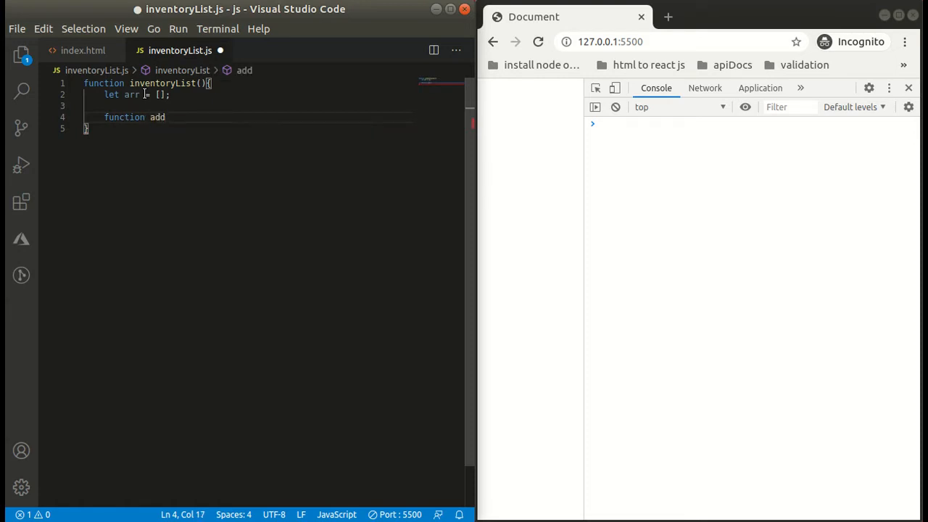
pyautogui.write('(name){')
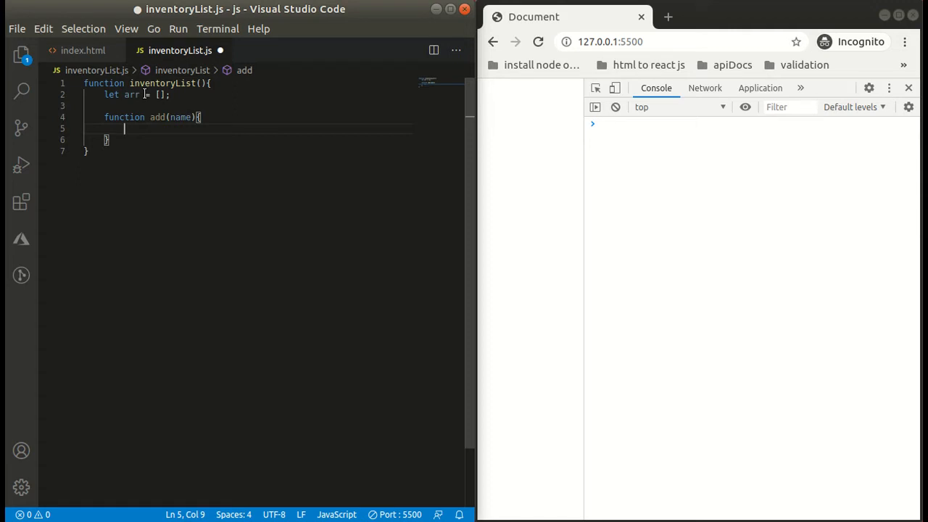
pyautogui.write('if(a)')
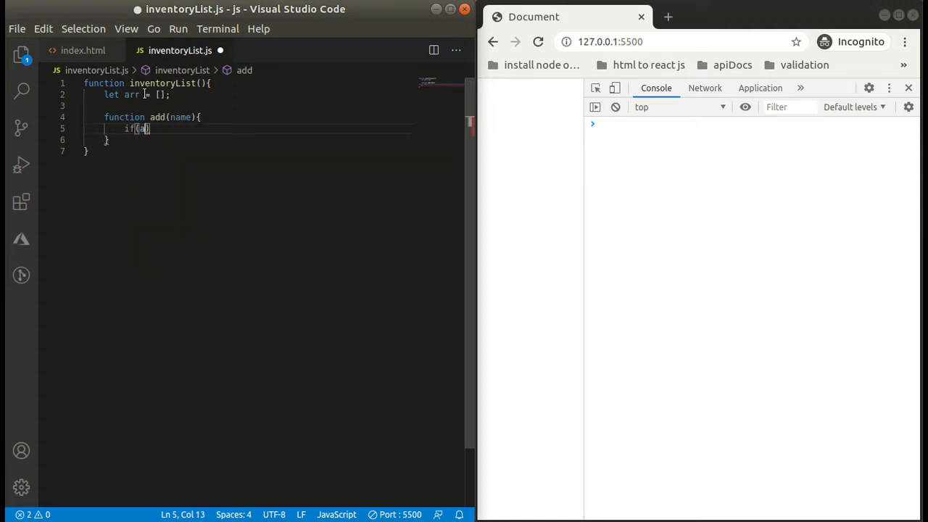
pyautogui.write('rr.')
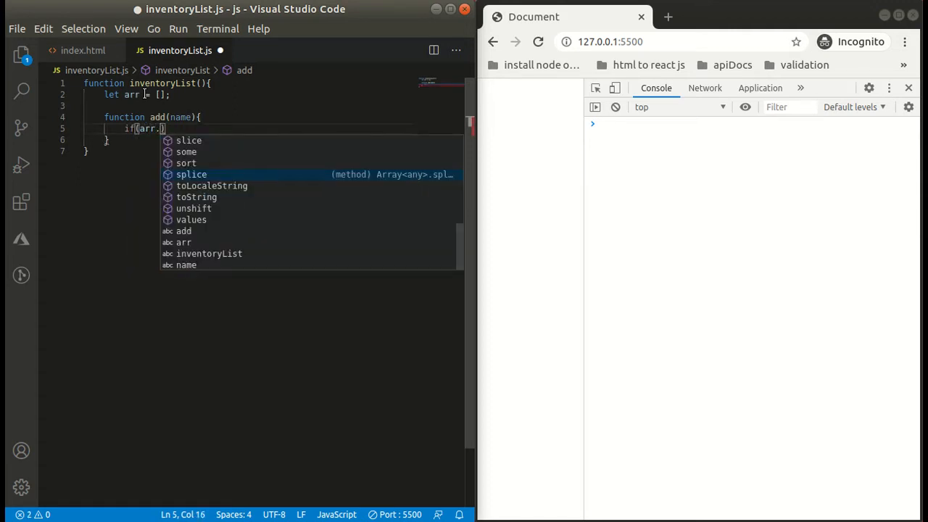
pyautogui.write('indexOf')
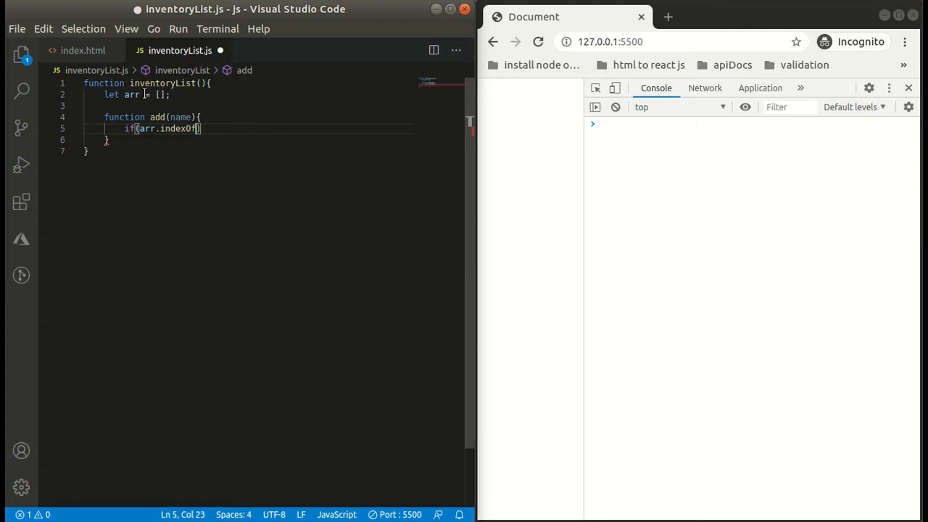
pyautogui.write('(name')
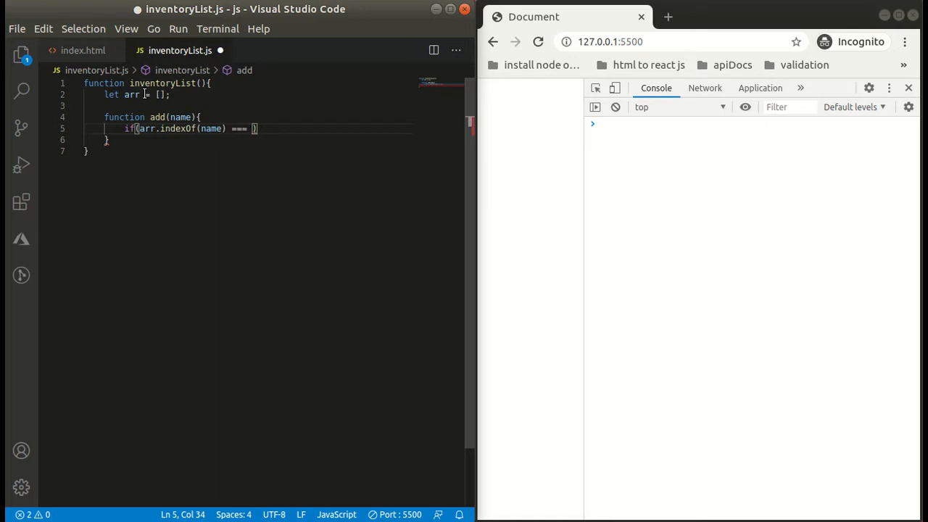
pyautogui.write('-1')
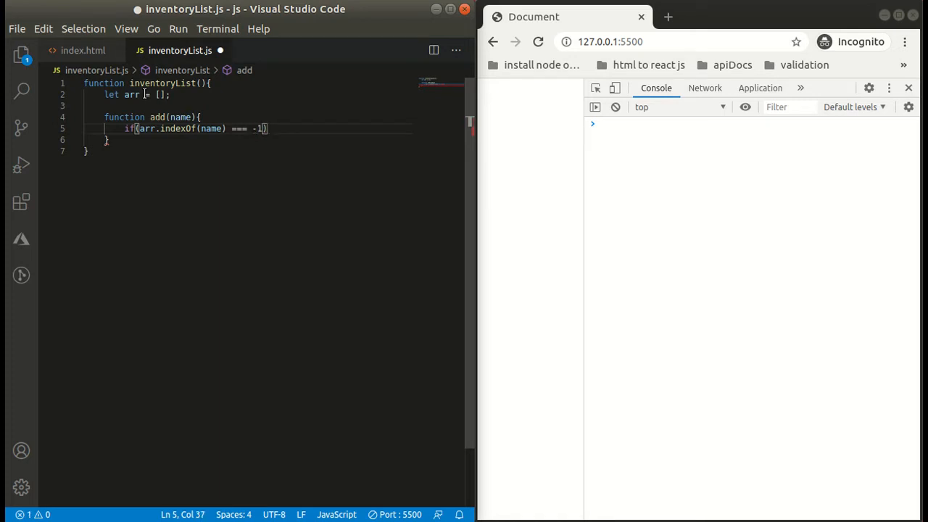
pyautogui.write('arr.push')
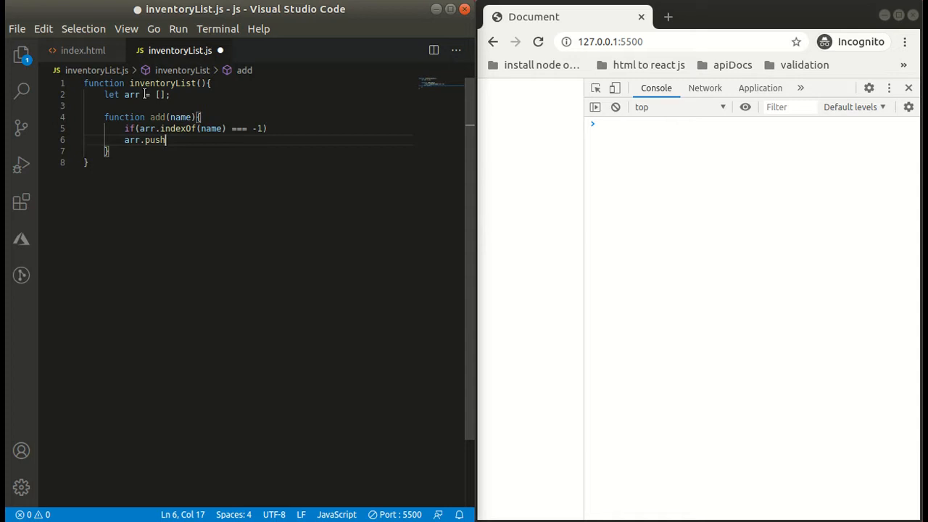
pyautogui.write('(name)')
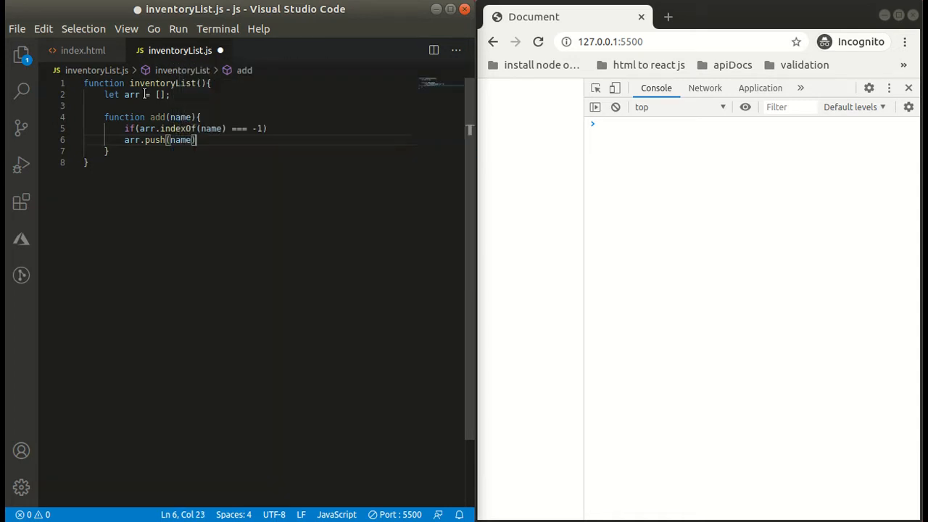
pyautogui.write(';')
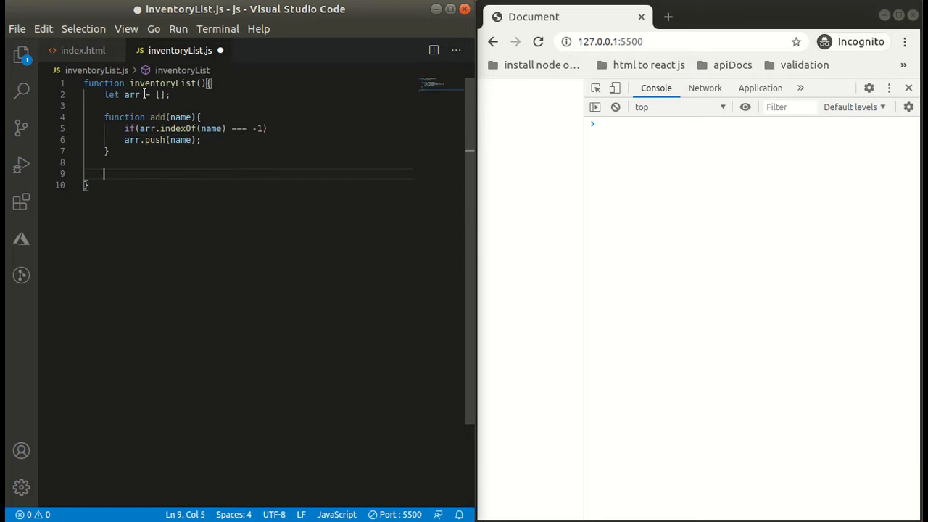
# Step: Declare the remove(name) function inside inventoryList and begin its if condition on arr
pyautogui.write('function')
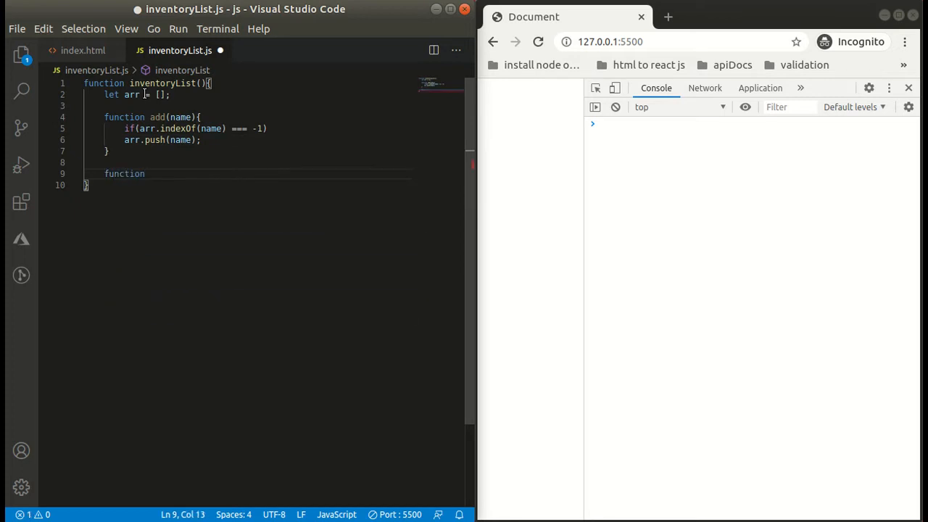
pyautogui.write('rem')
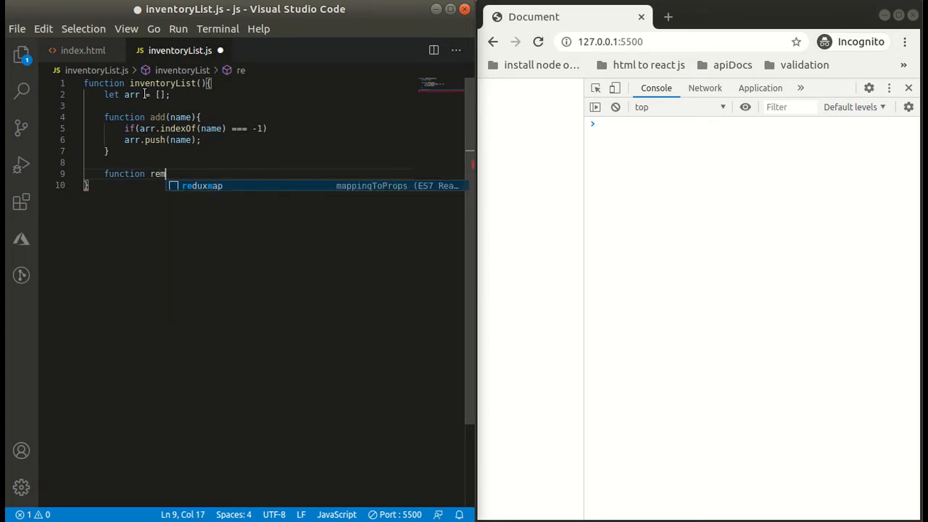
pyautogui.write('ove')
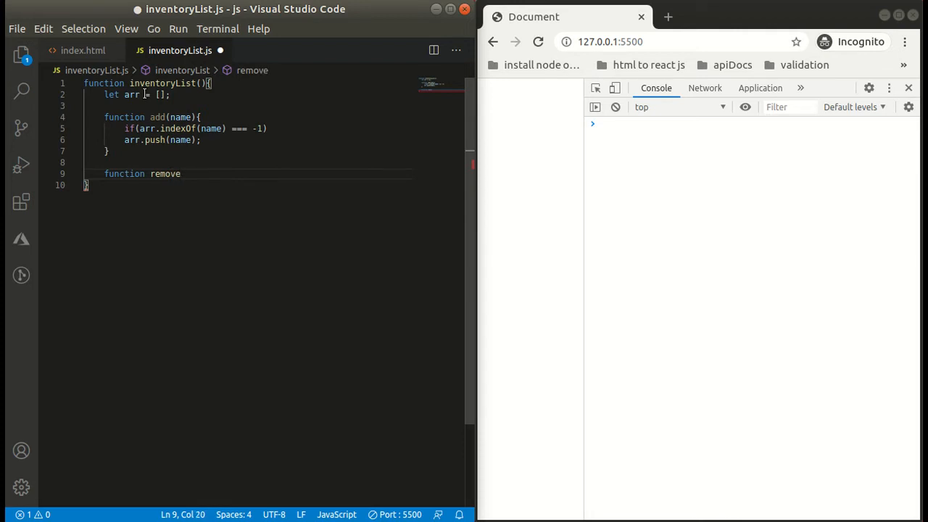
pyautogui.write('()')
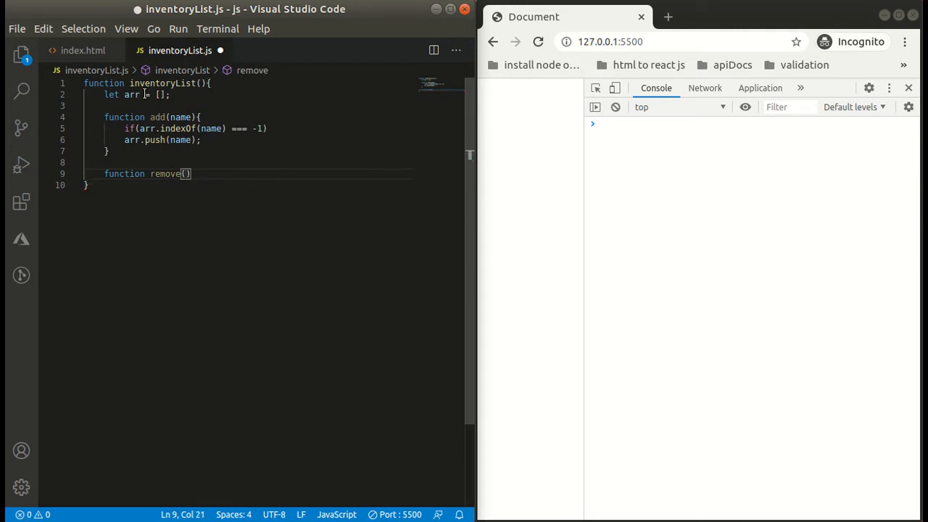
pyautogui.write('name')
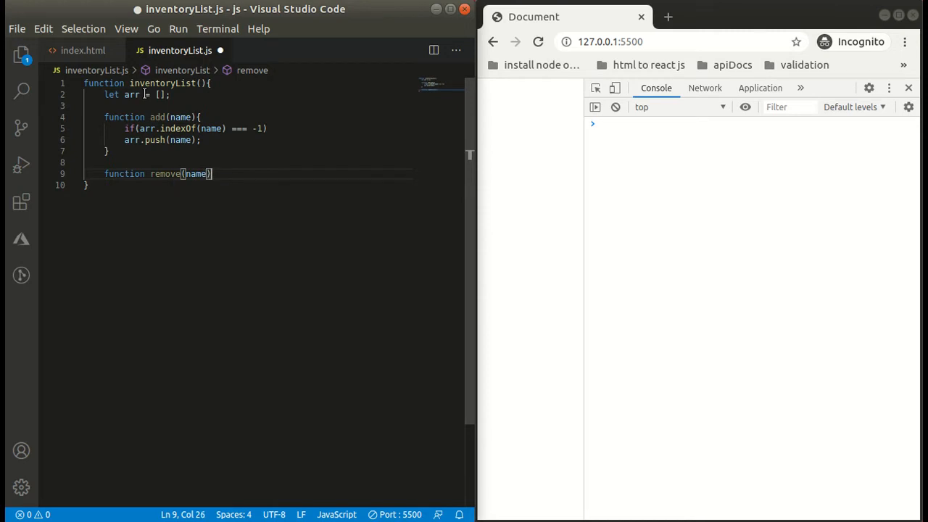
pyautogui.write('{')
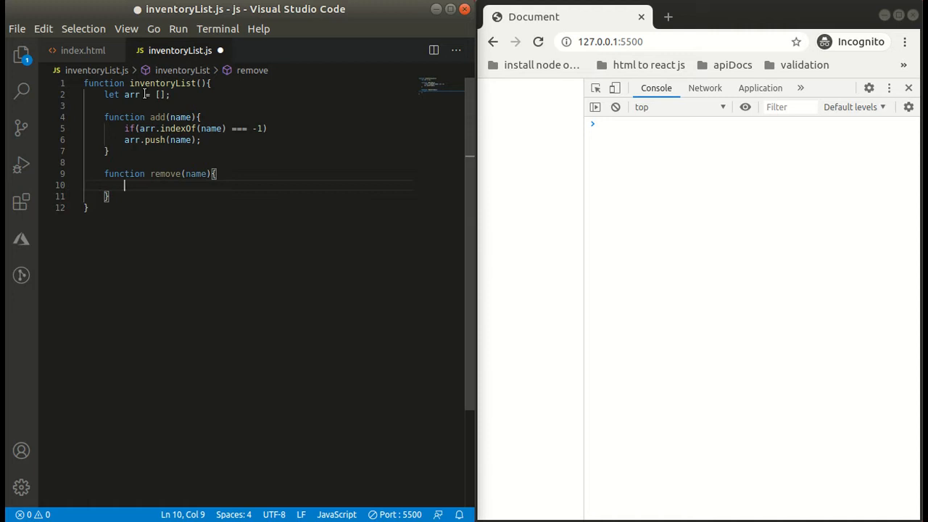
pyautogui.write('if')
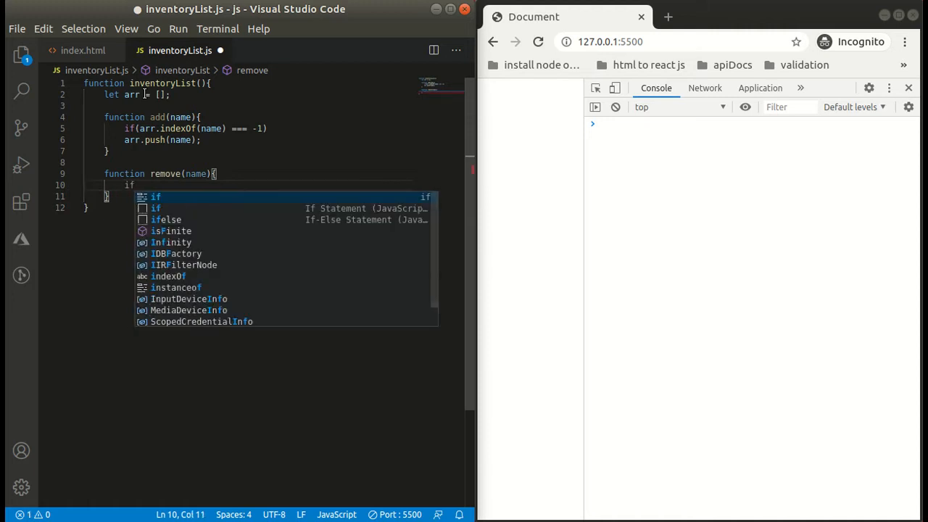
pyautogui.write('(arr')
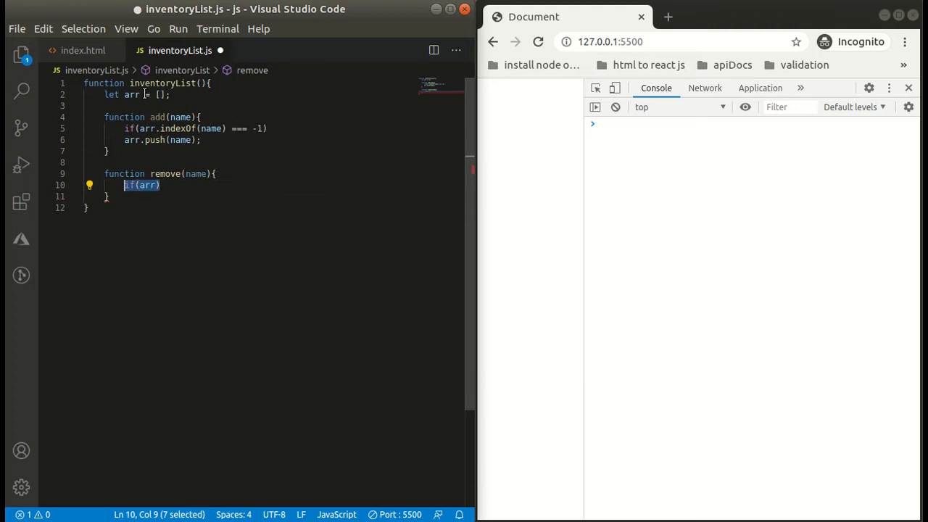
# Step: Fill remove with let i = arr.indexOf(name) and arr.splice(i, 1) when i !== -1
pyautogui.write('let')
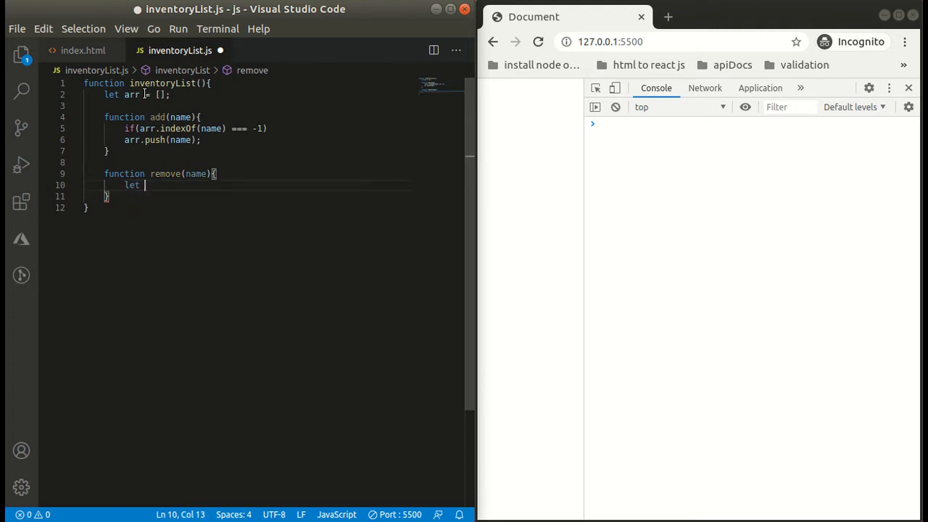
pyautogui.write('i =')
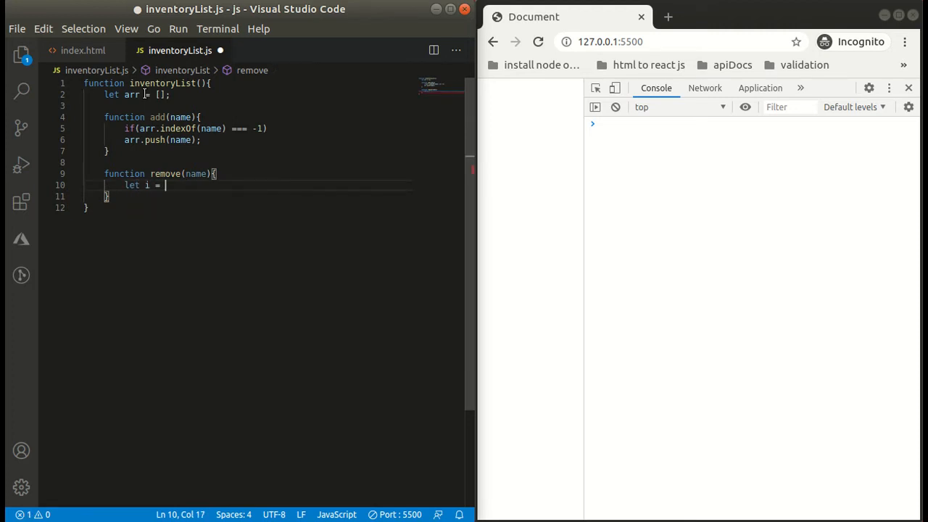
pyautogui.write('arr')
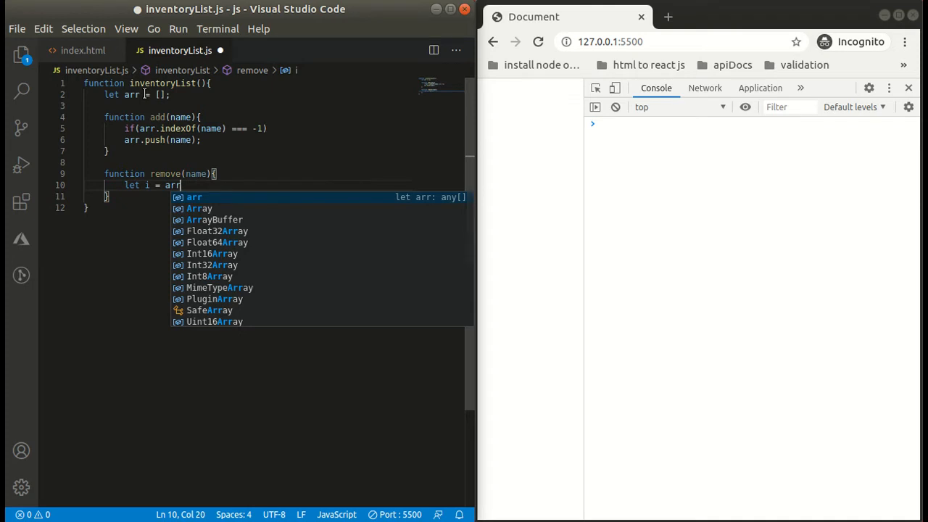
pyautogui.write('.indexOf')
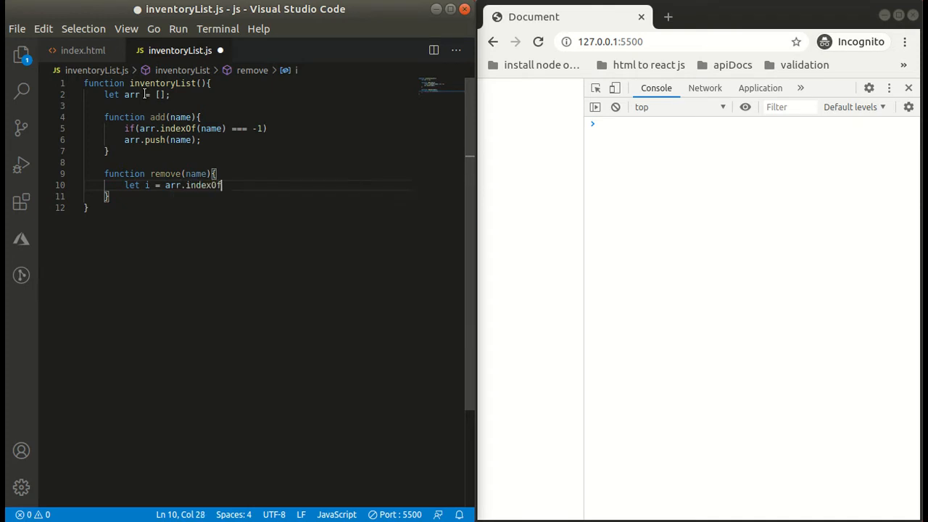
pyautogui.write('(a')
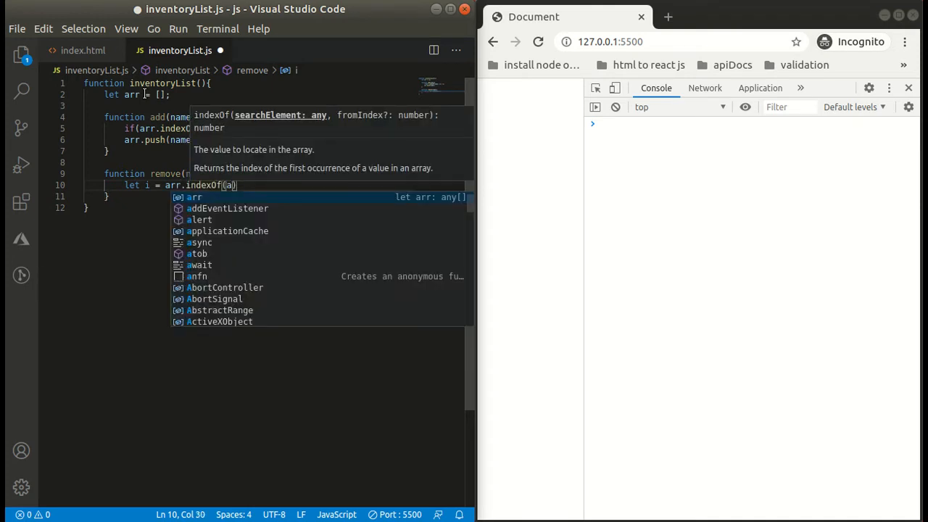
pyautogui.write('name')
pyautogui.write('if(i !==')
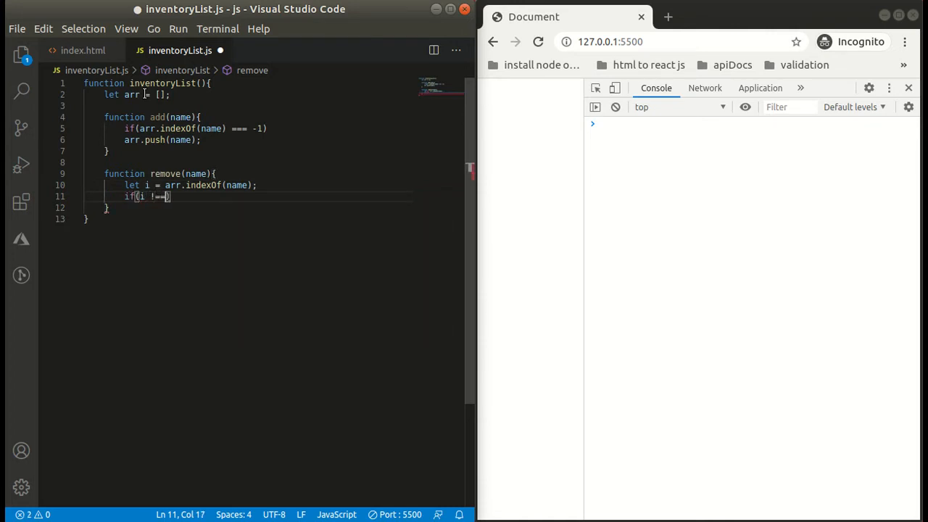
pyautogui.write('-1')
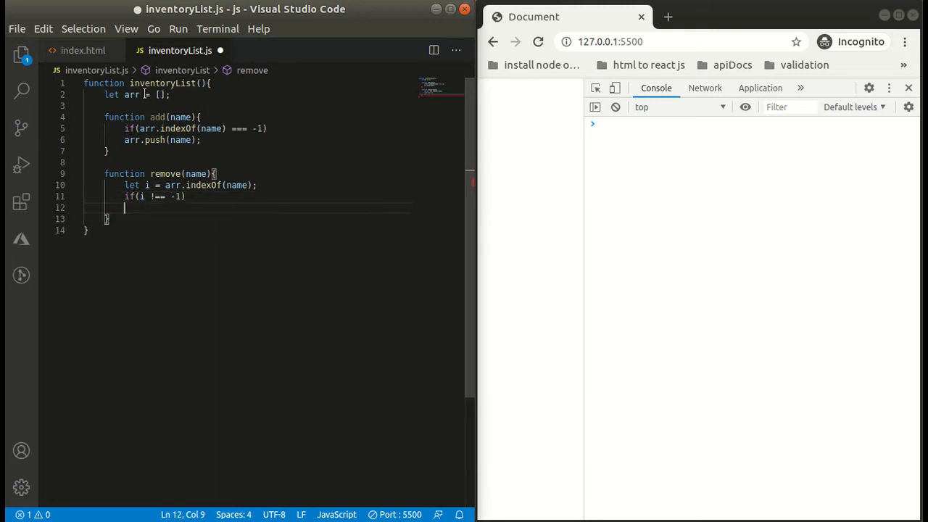
pyautogui.write('arr.splice')
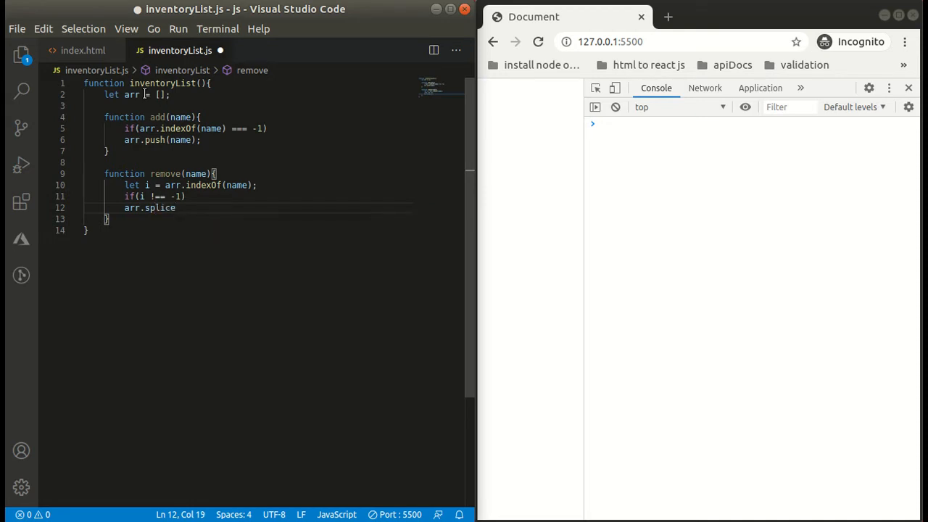
pyautogui.write('(i,')
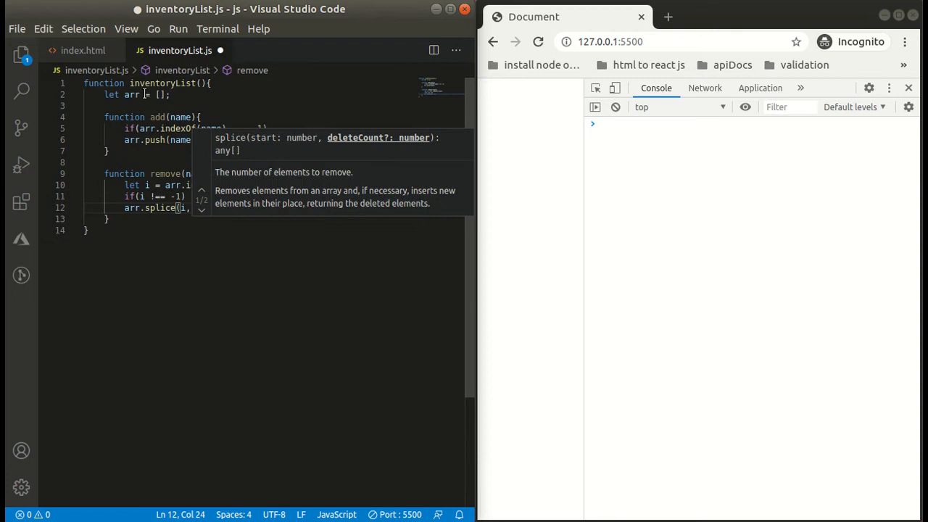
pyautogui.write('1')
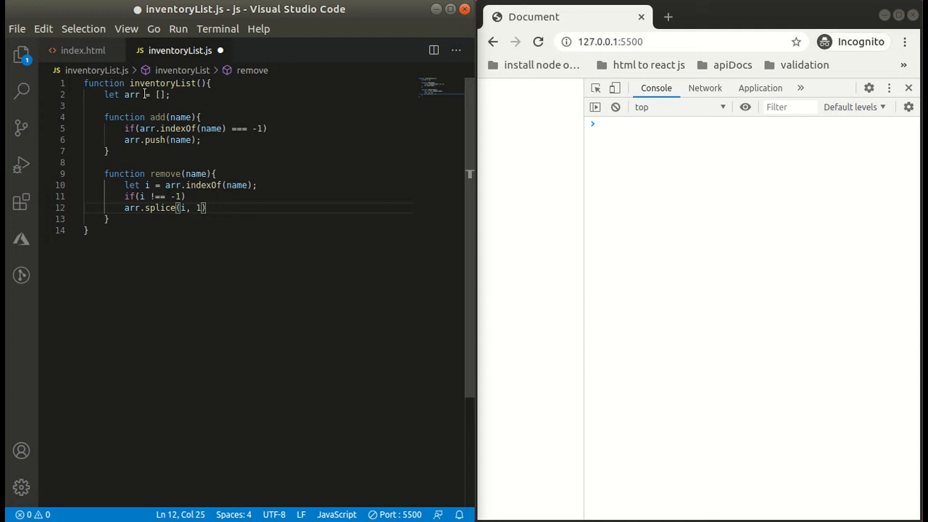
pyautogui.write(';')
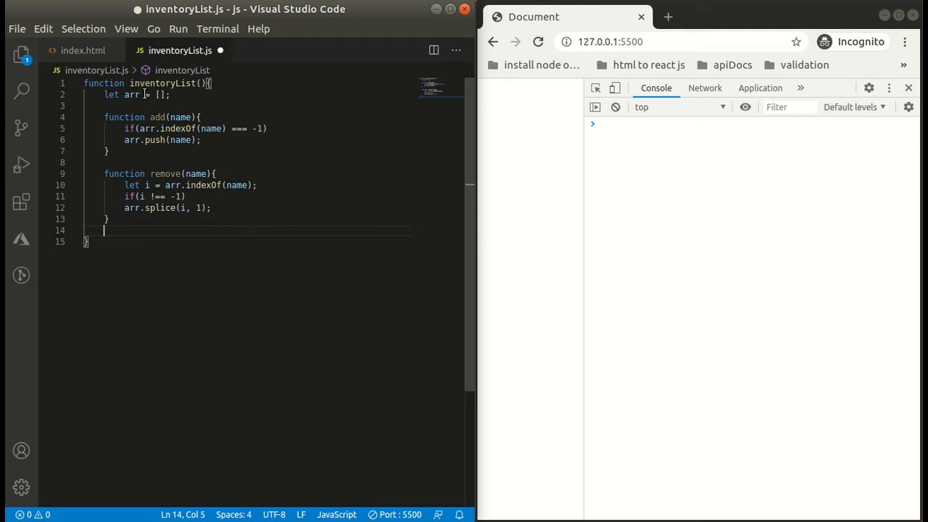
# Step: Write a getList() function that returns arr
pyautogui.write('funct')
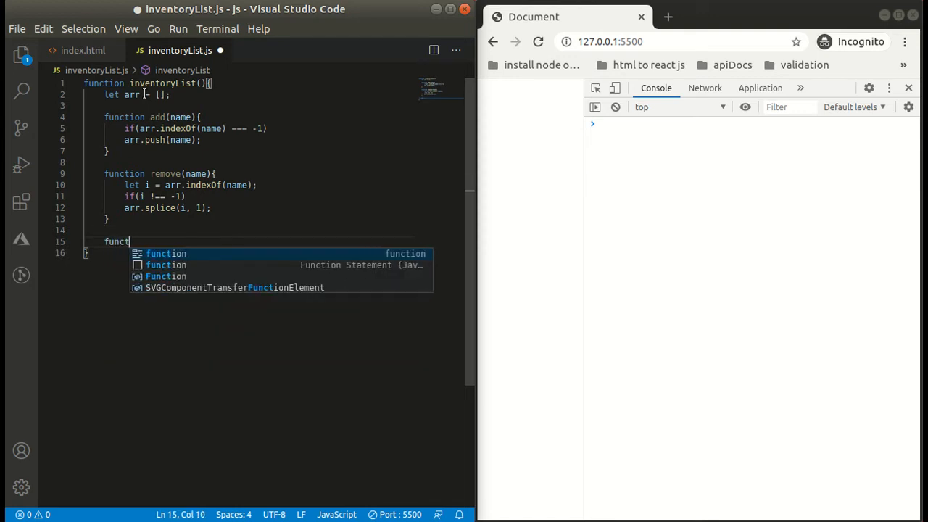
pyautogui.write('ion get')
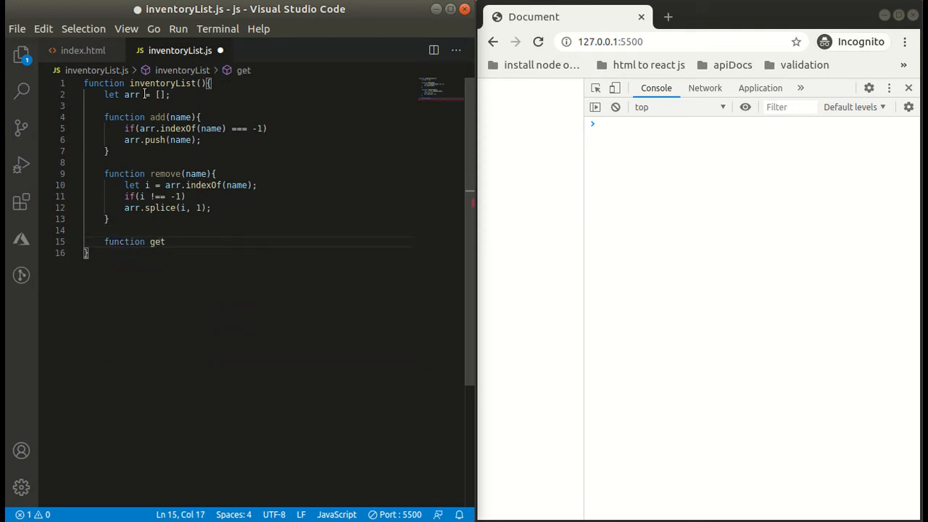
pyautogui.write('List(){')
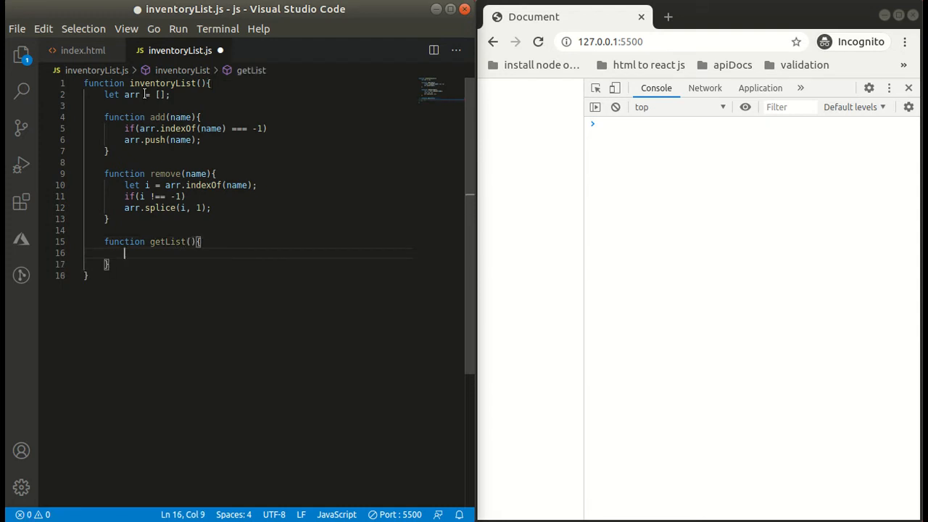
pyautogui.write('return arr;')
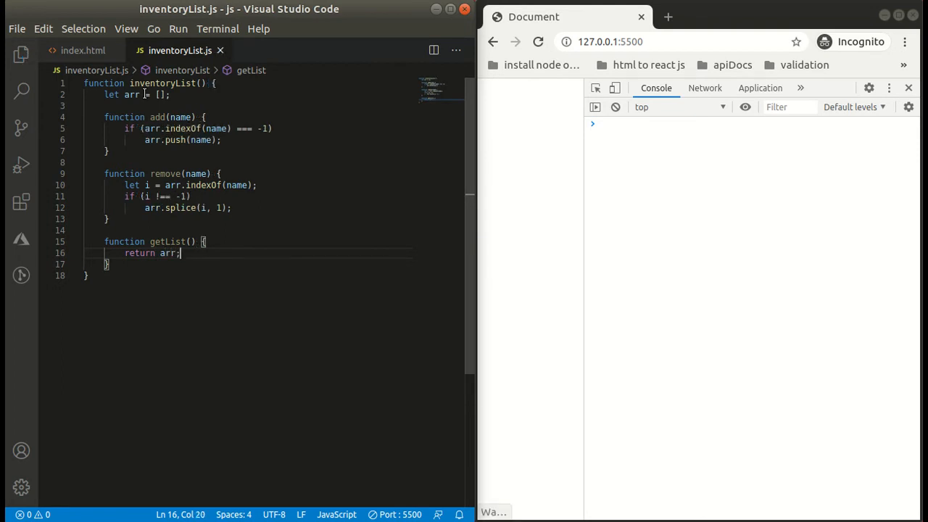
pyautogui.press('Enter')
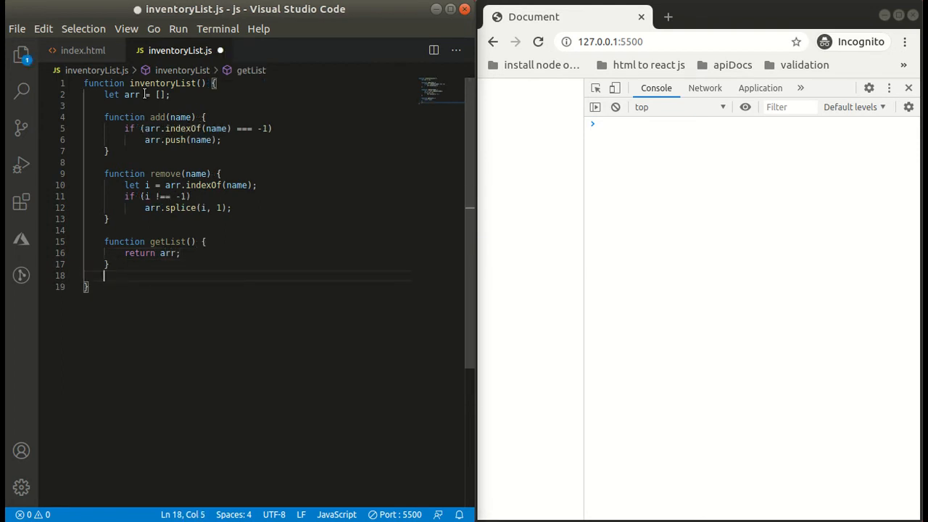
# Step: Make inventoryList return { add, remove, getList }
pyautogui.write('return')
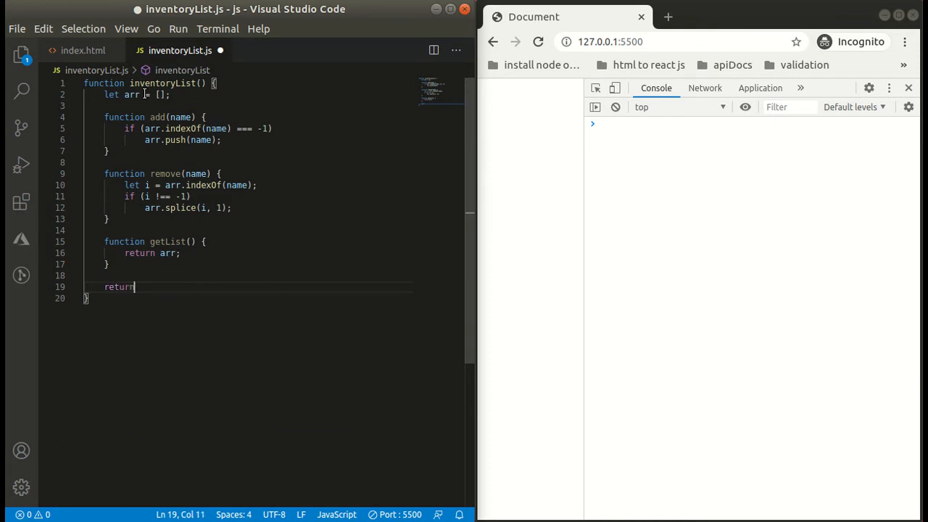
pyautogui.write('{')
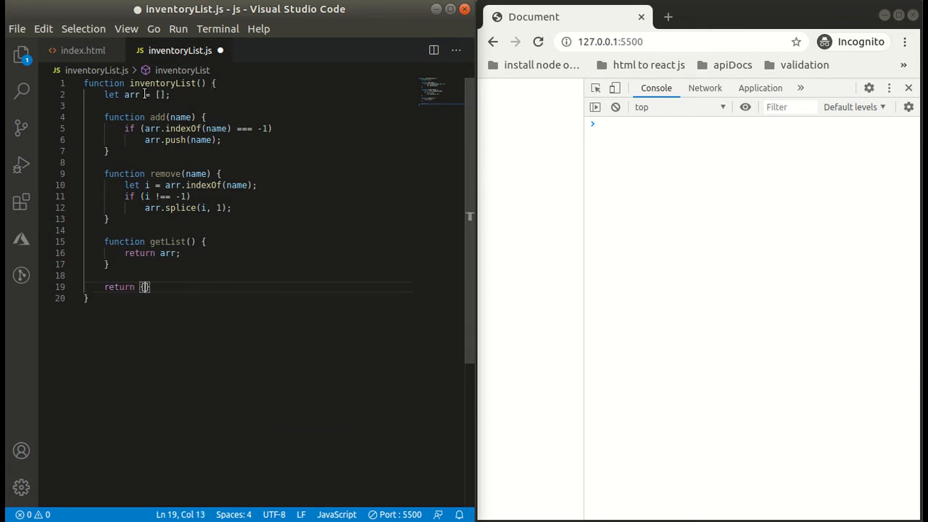
pyautogui.write('add')
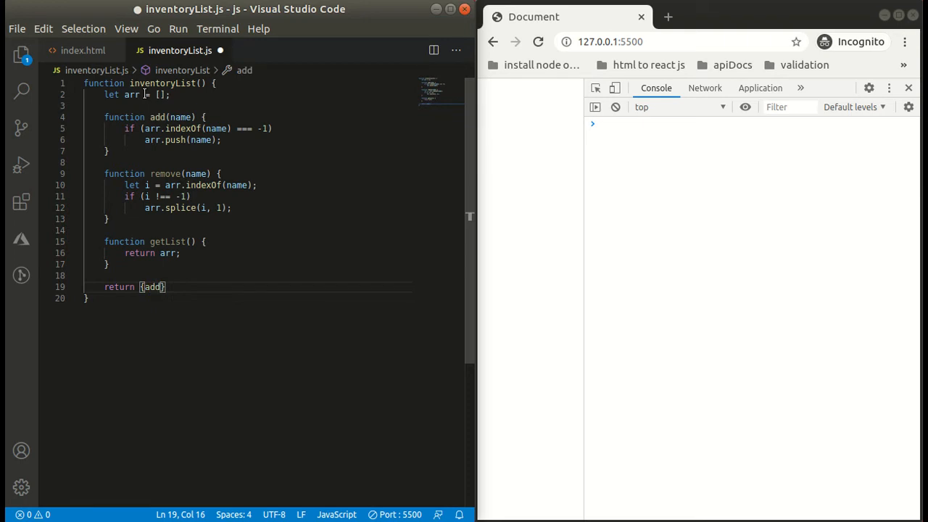
pyautogui.write(', remove,')
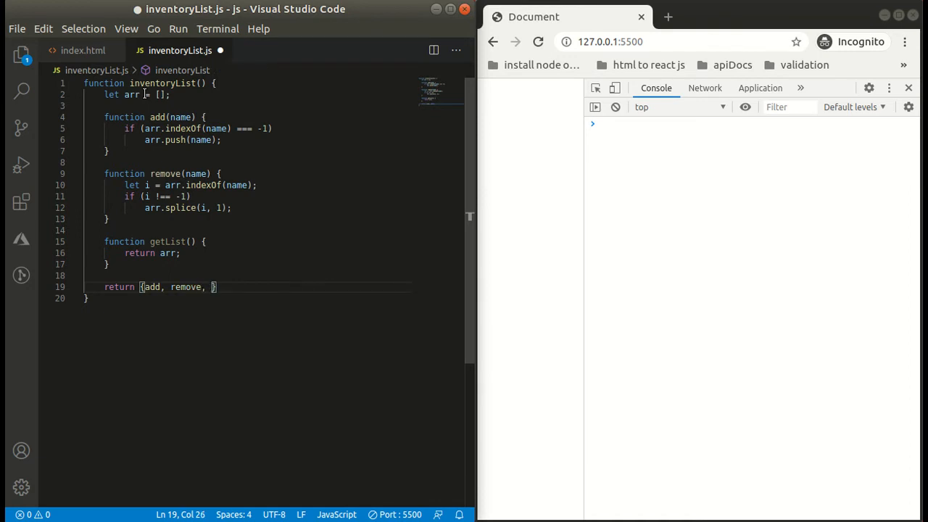
pyautogui.write('getList')
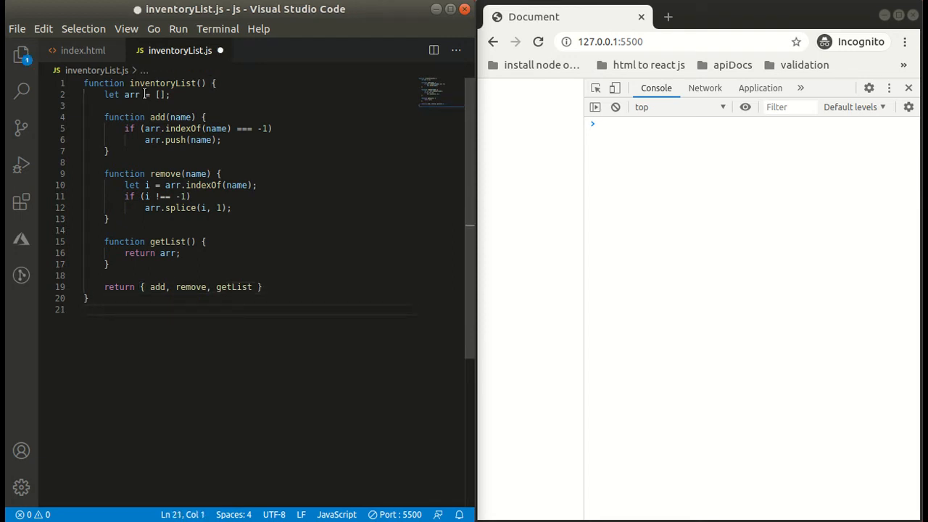
pyautogui.press('Enter')
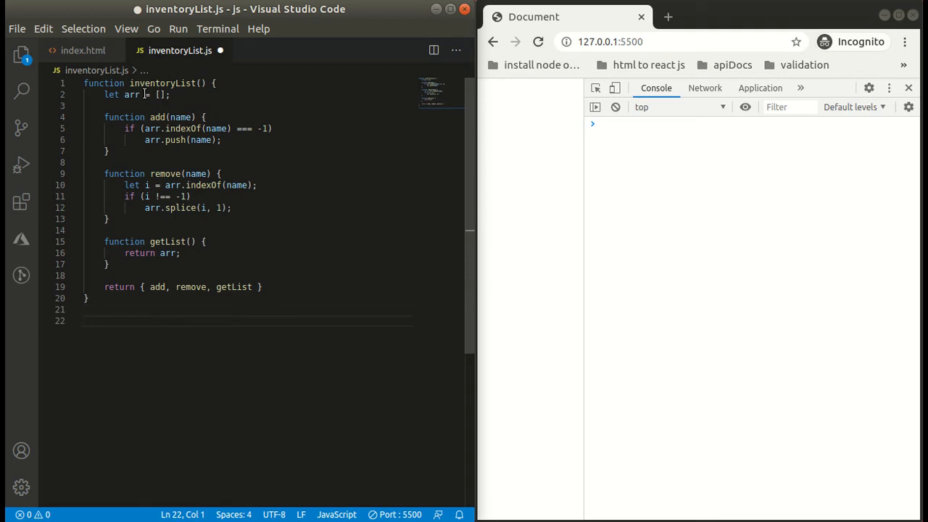
# Step: Create let fun = inventoryList() and start adding language names to it
pyautogui.write('let')
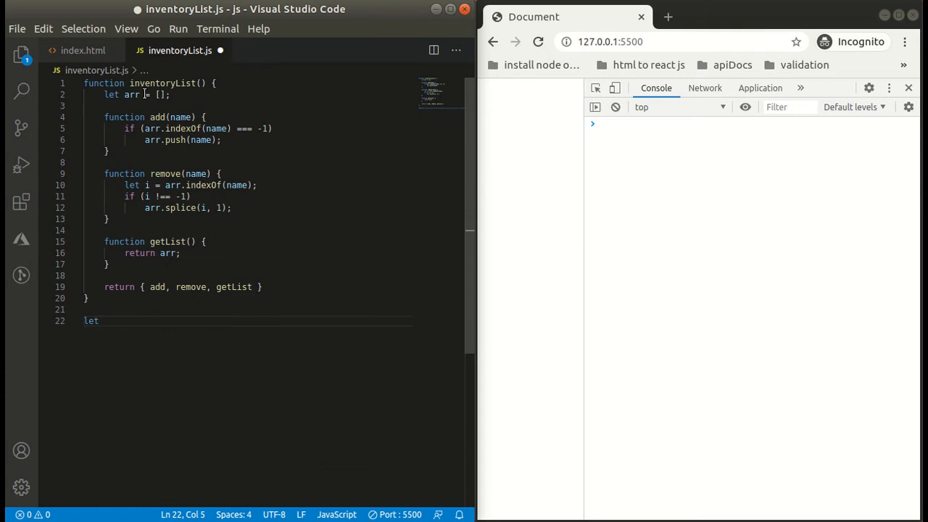
pyautogui.write('fun =')
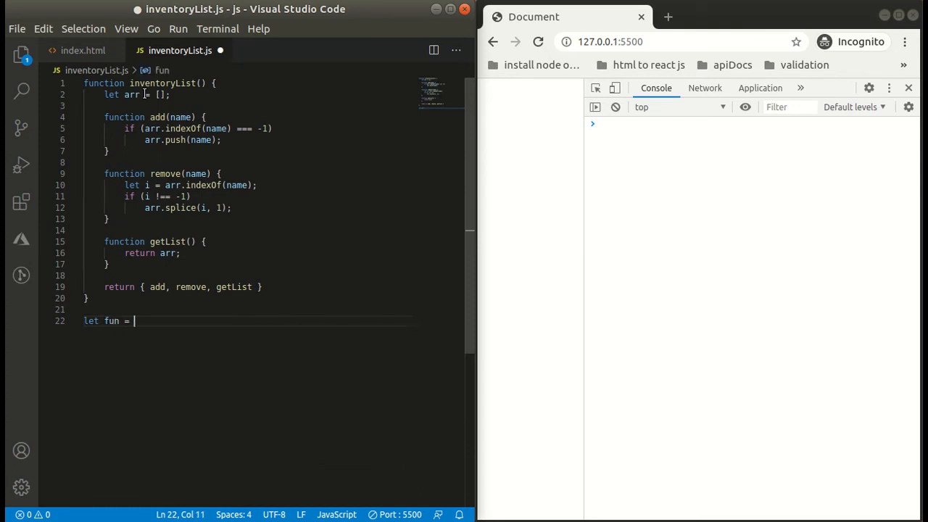
pyautogui.write('inventoryList(')
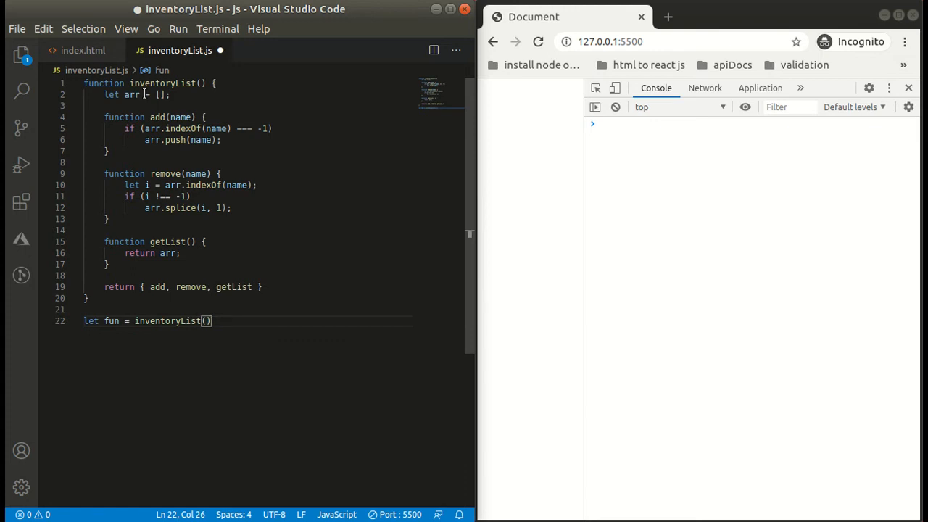
pyautogui.write('f')
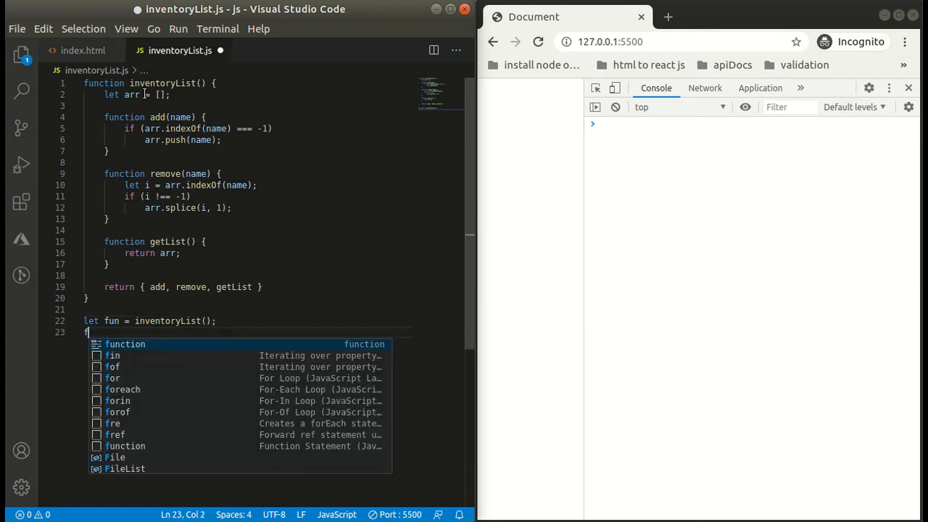
pyautogui.write('un.add(')
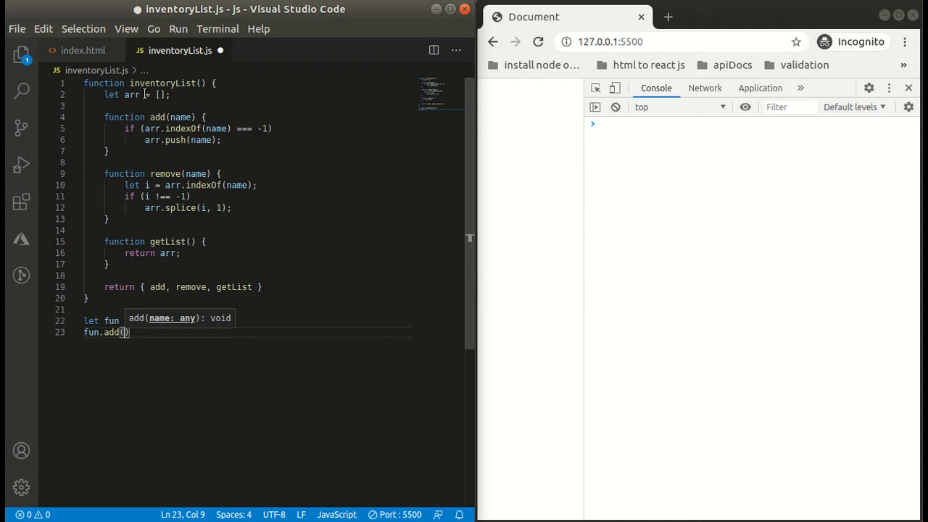
pyautogui.write("'")
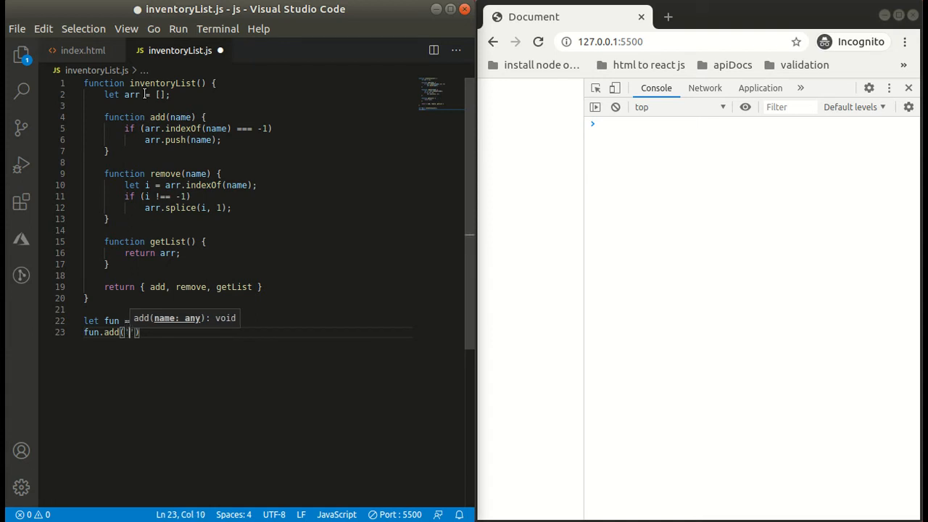
pyautogui.write('JavaScript')
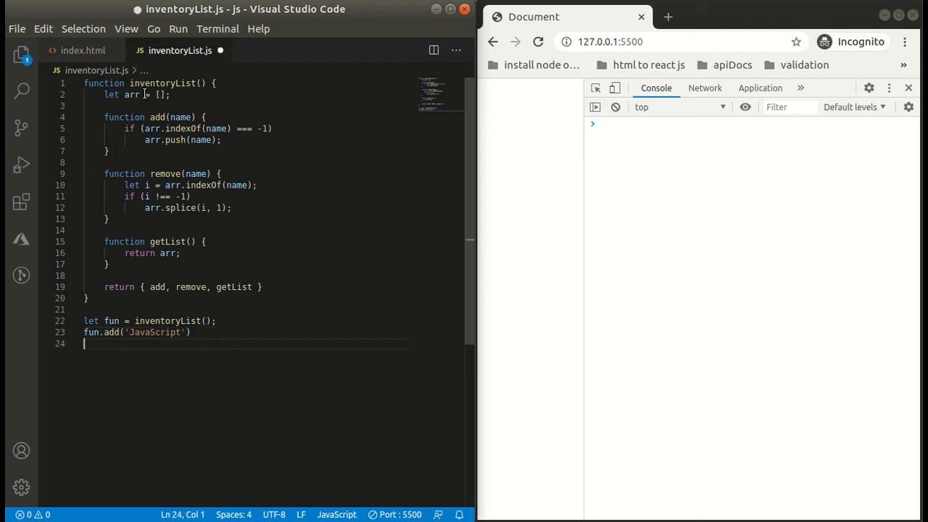
# Step: Log fun.getList() and add 'JavaScript', Java, C and 'Python' entries
pyautogui.write('console')
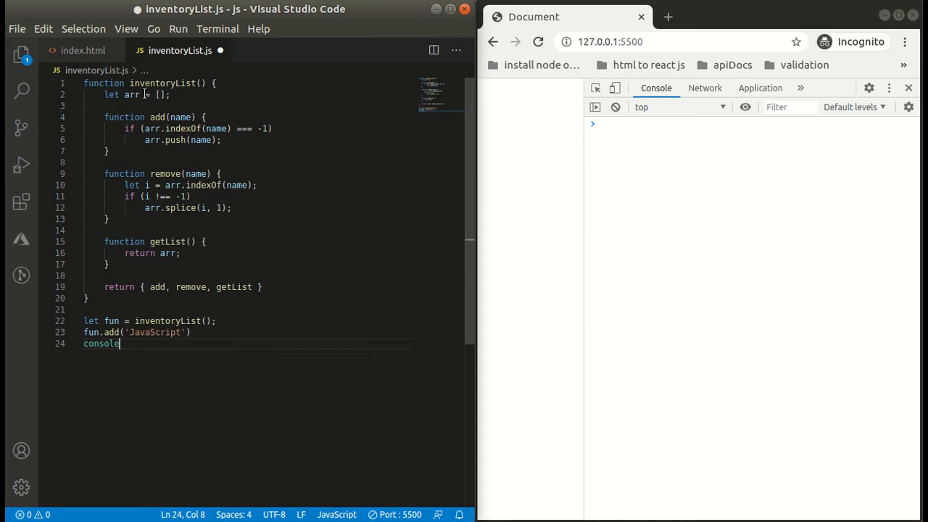
pyautogui.write('.log(')
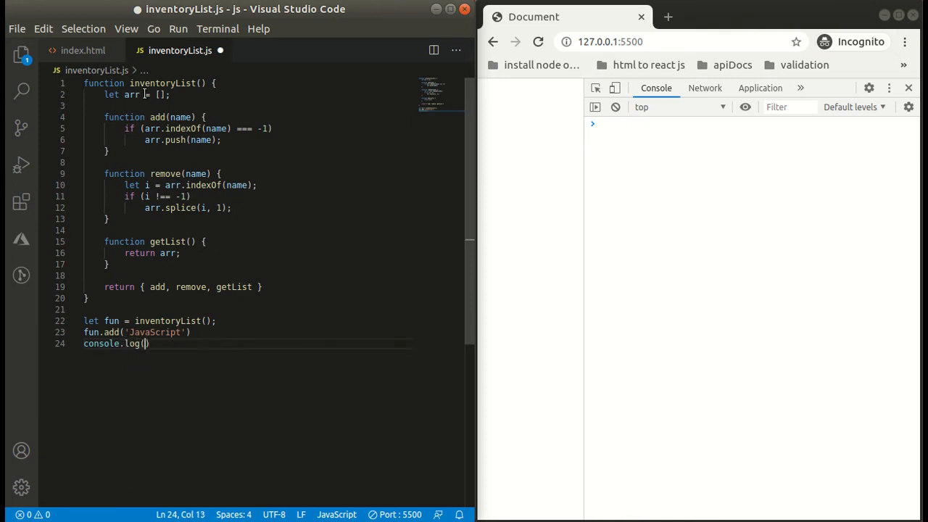
pyautogui.moveTo(147, 343)
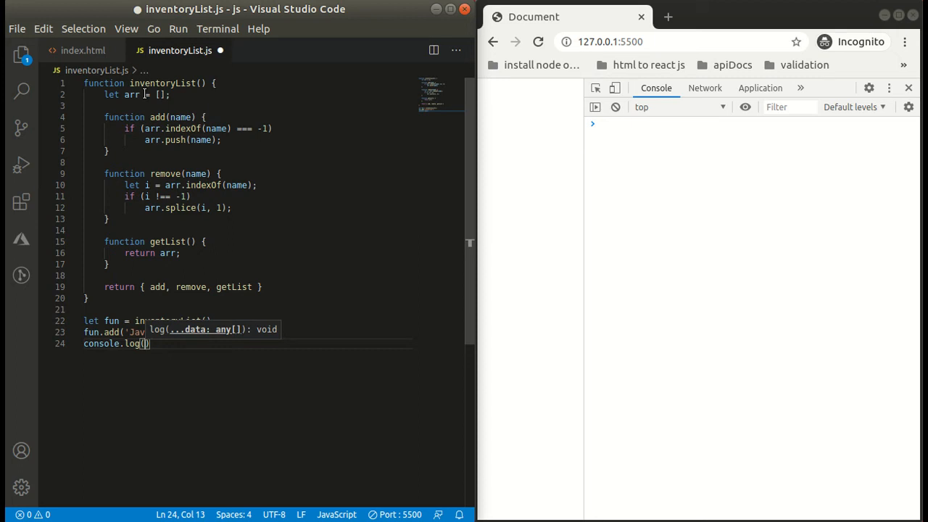
pyautogui.write('fun.getList(')
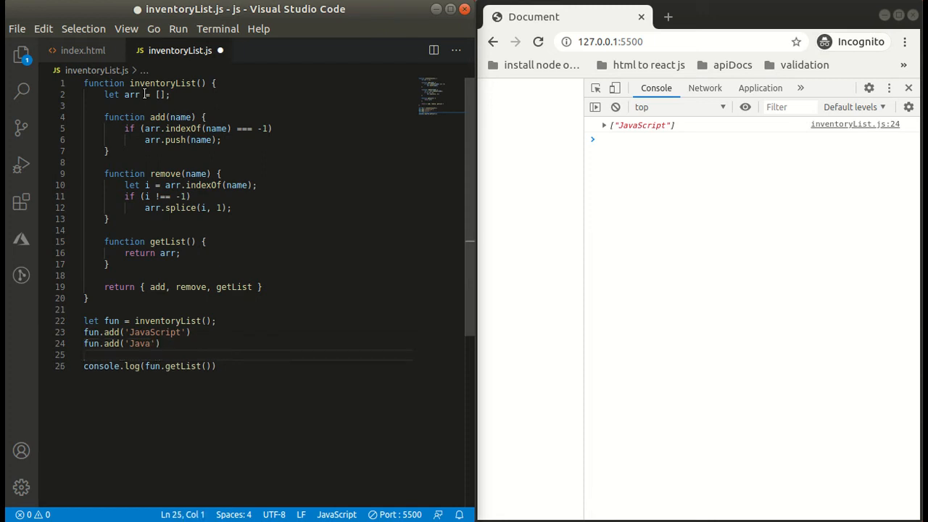
pyautogui.write("fun.add('JavaScript')")
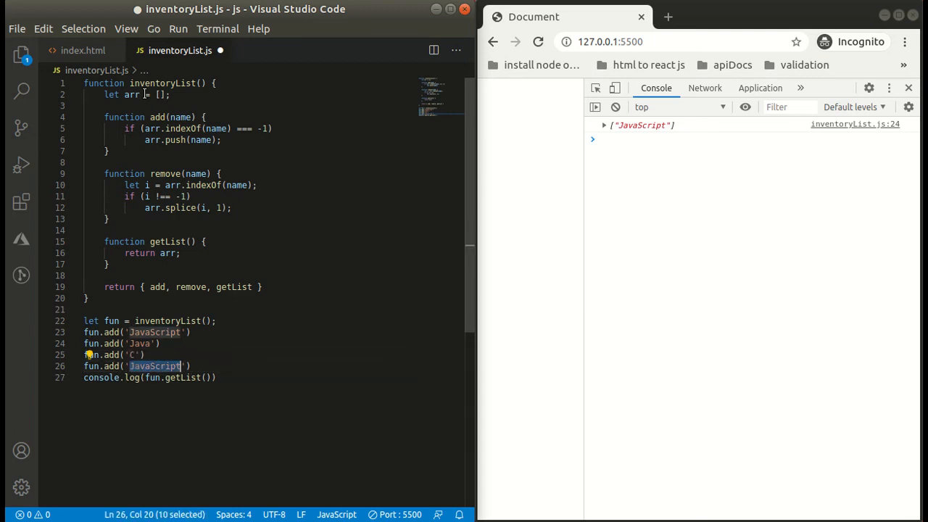
pyautogui.write('Python')
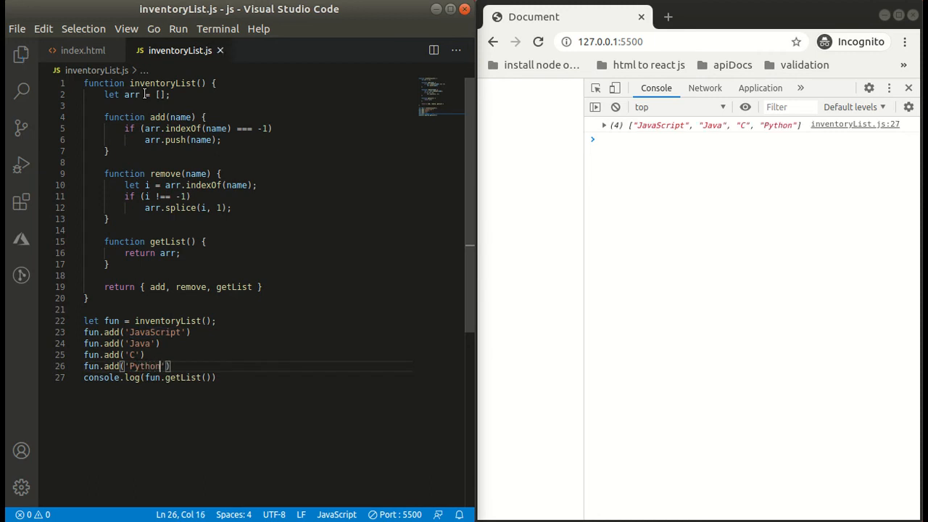
pyautogui.moveTo(570, 57)
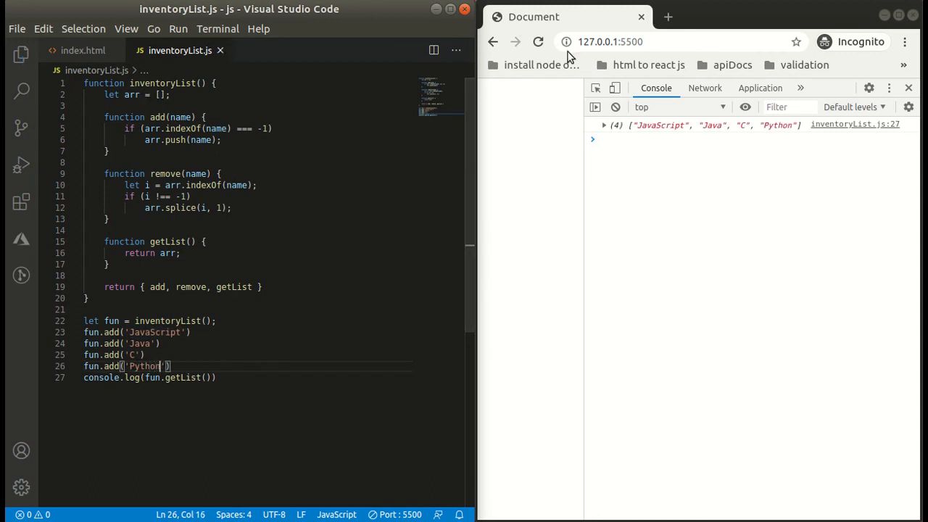
# Step: Expand the four-language array in Chrome's console and add a new line below the log
pyautogui.click(605, 125)
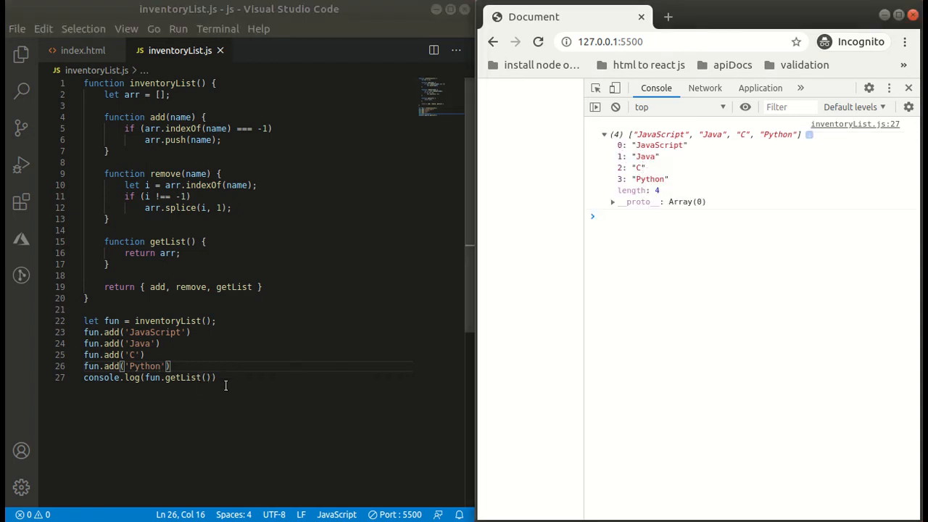
pyautogui.press('Enter')
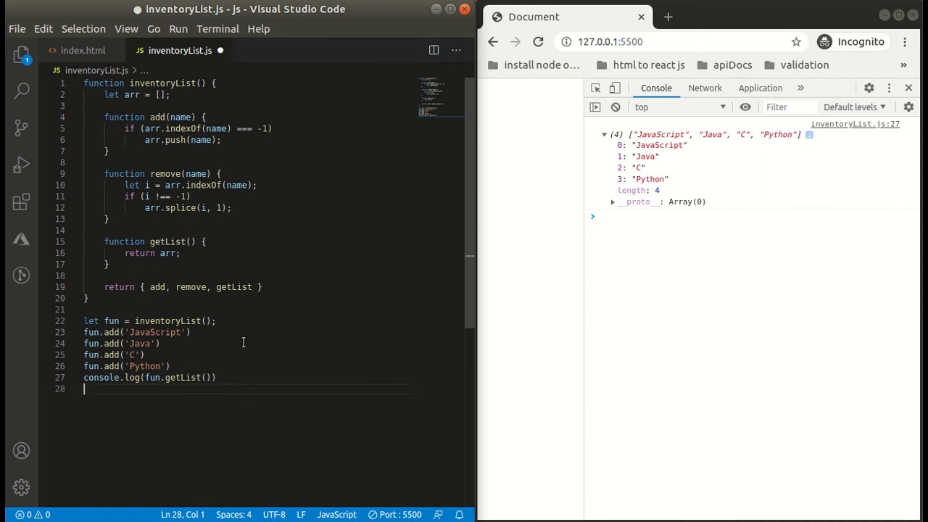
# Step: Add fun.remove('C') between logs labelled 'before' and 'after', then save
pyautogui.write('function')
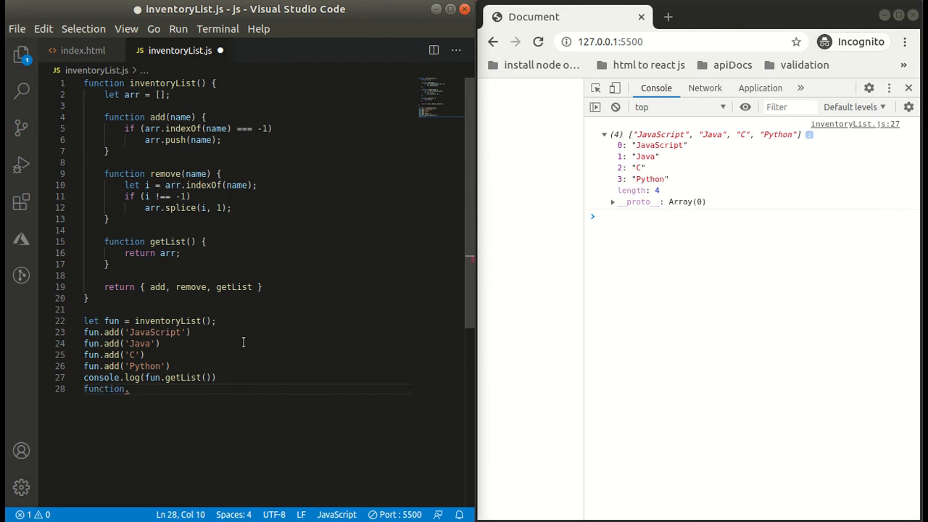
pyautogui.write('fun.remove')
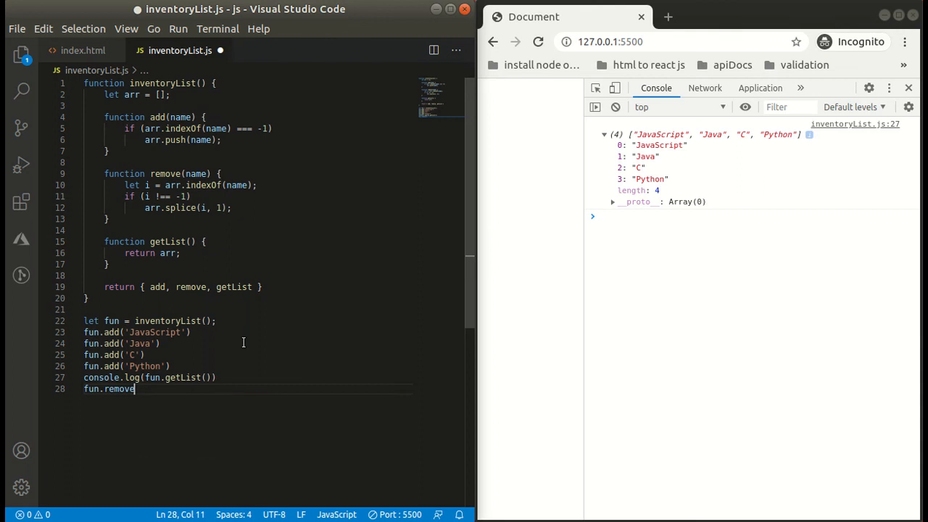
pyautogui.write("('C")
pyautogui.click(149, 377)
pyautogui.write("'before', ")
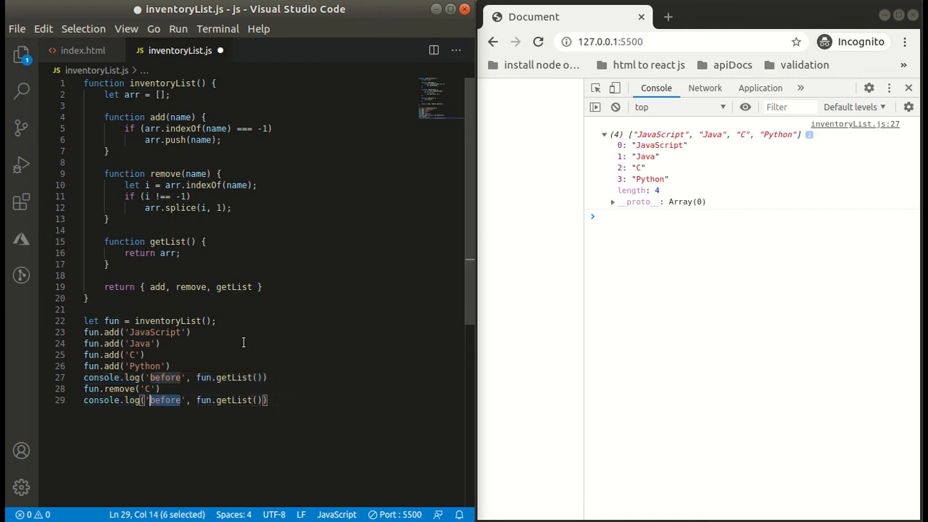
pyautogui.write('after')
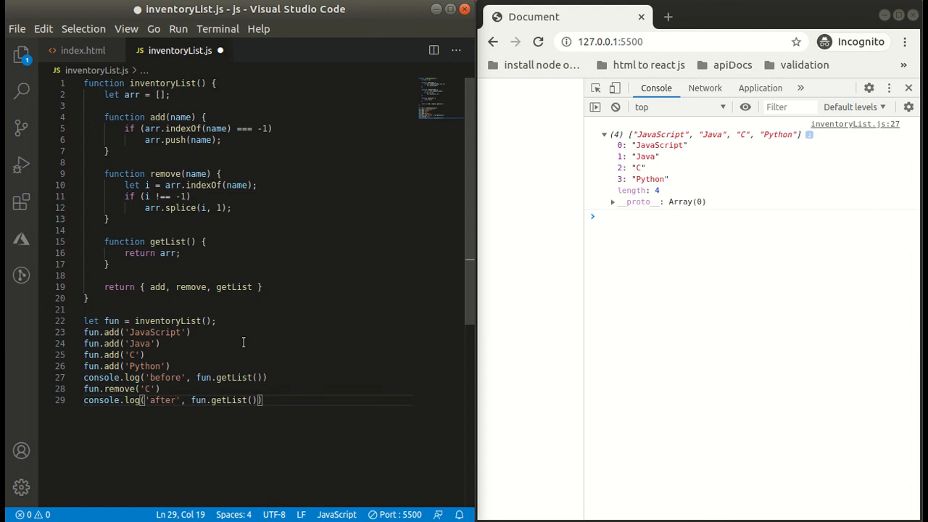
pyautogui.press('ctrl+s')
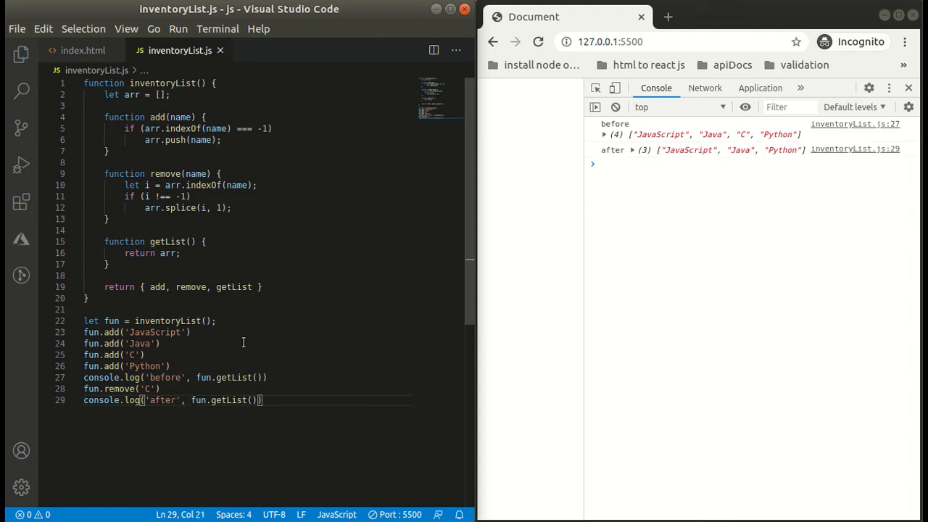
pyautogui.moveTo(602, 144)
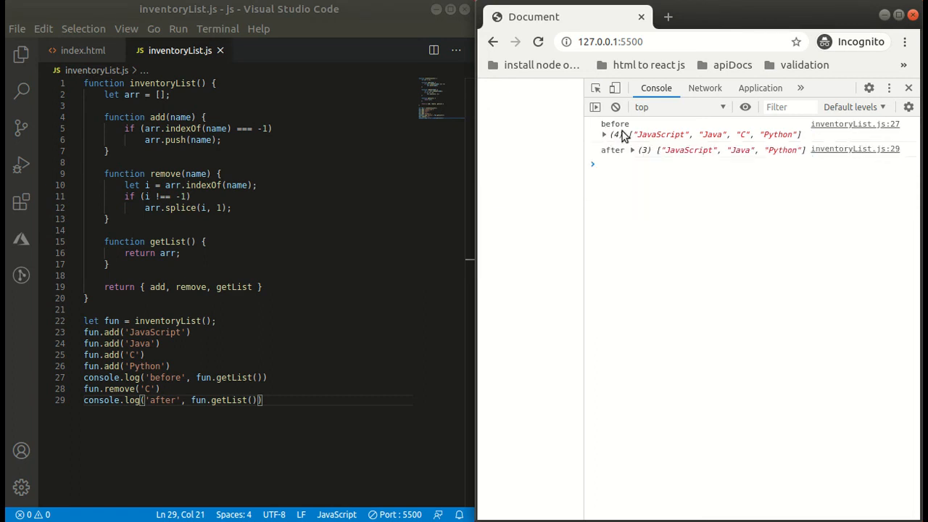
pyautogui.moveTo(690, 157)
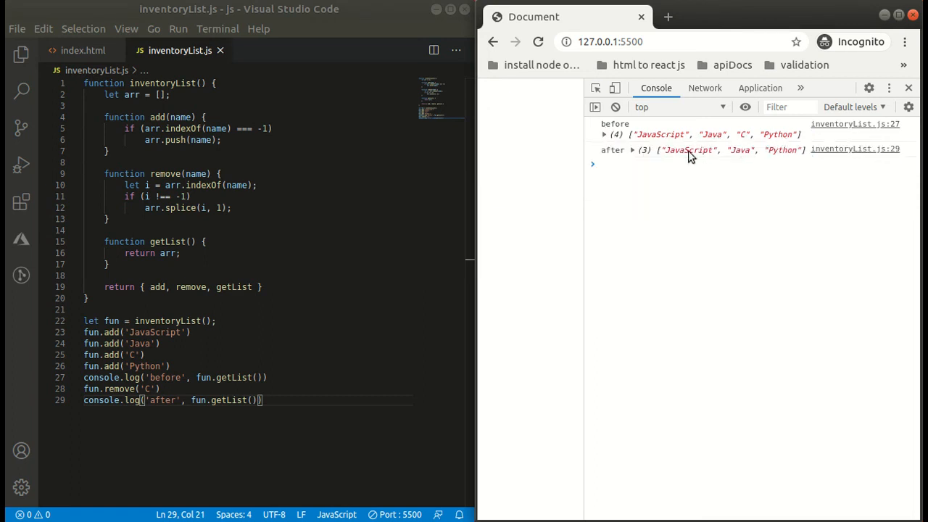
pyautogui.click(633, 149)
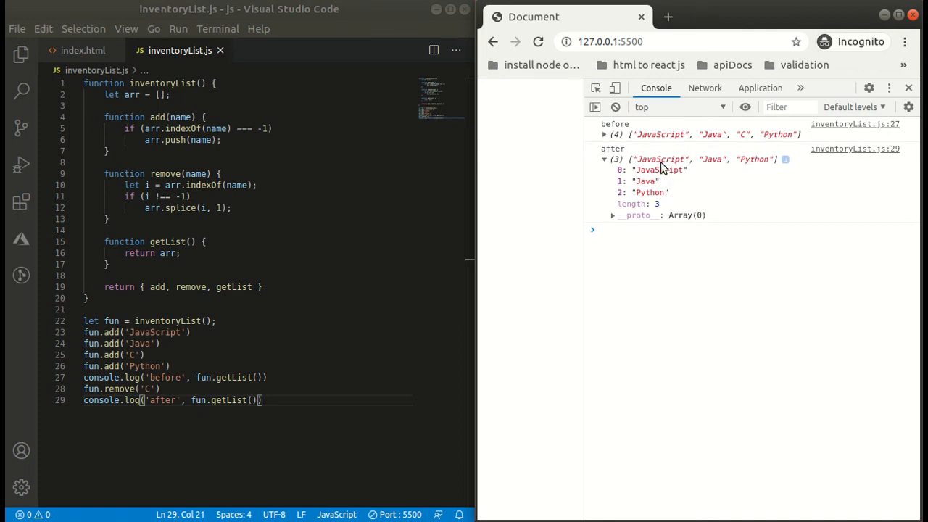
pyautogui.click(604, 159)
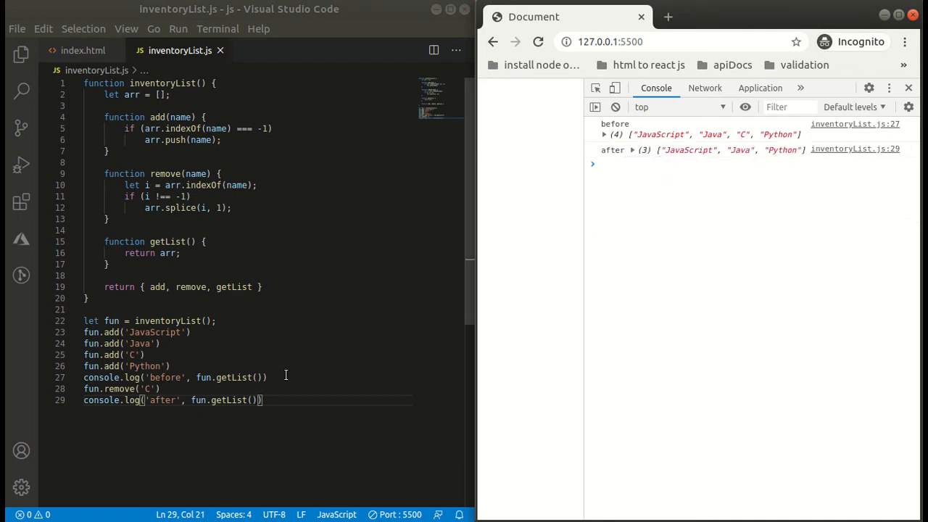
pyautogui.click(161, 389)
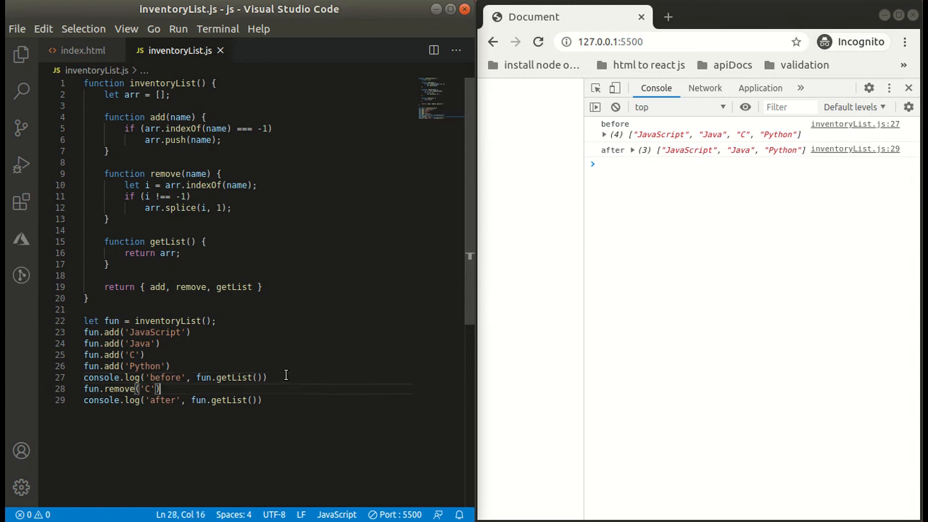
# Step: Comment out the before log, save, and expand the three-language after array in Console
pyautogui.press('ctrl+/')
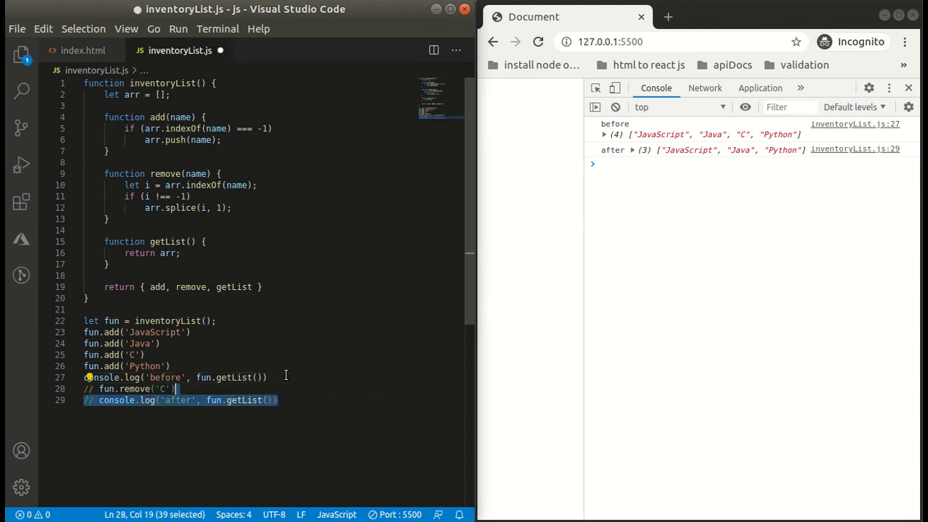
pyautogui.press('Ctrl+S')
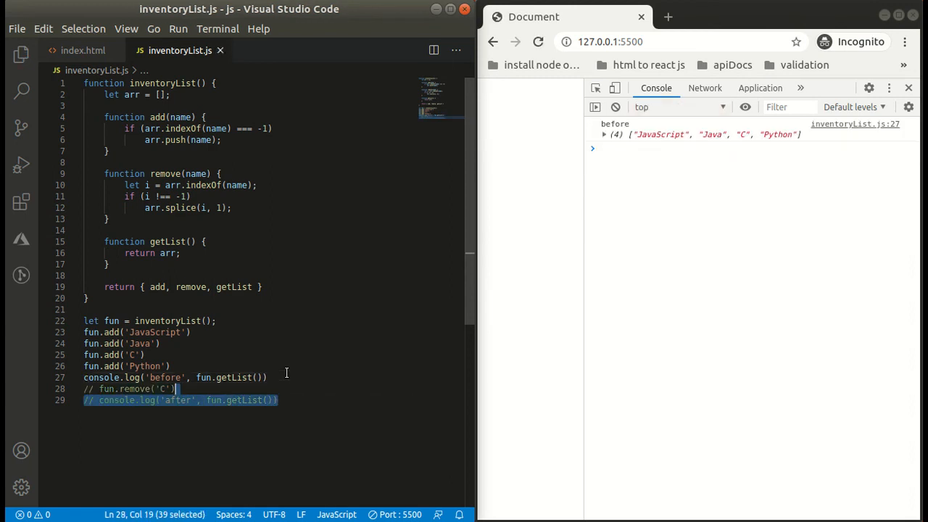
pyautogui.click(604, 135)
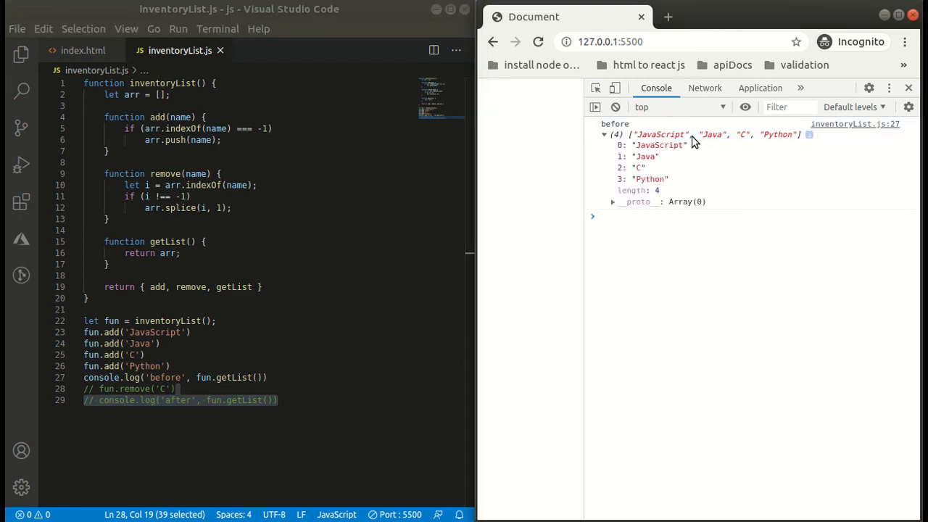
pyautogui.click(615, 106)
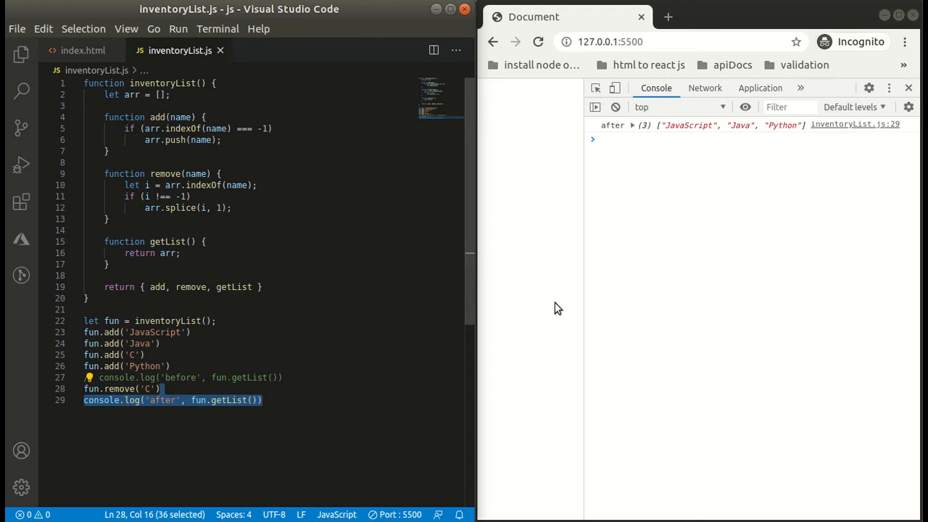
pyautogui.click(633, 125)
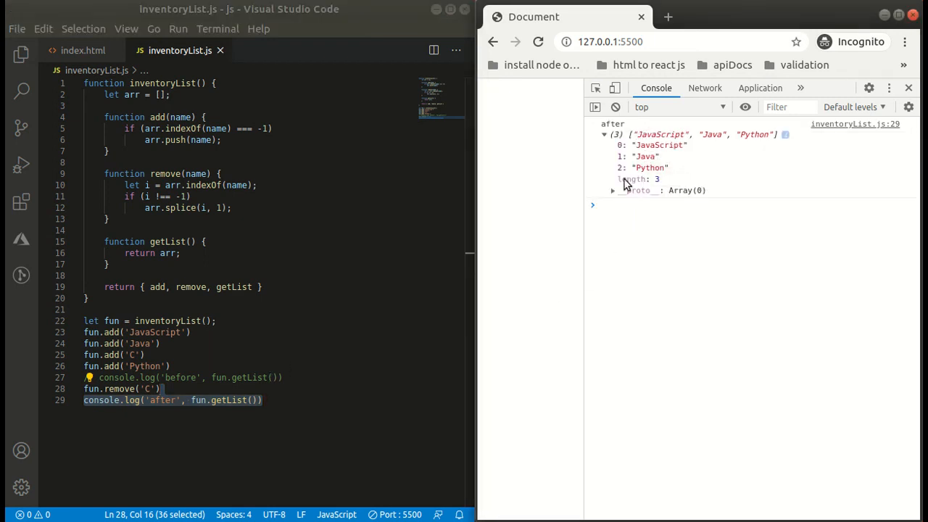